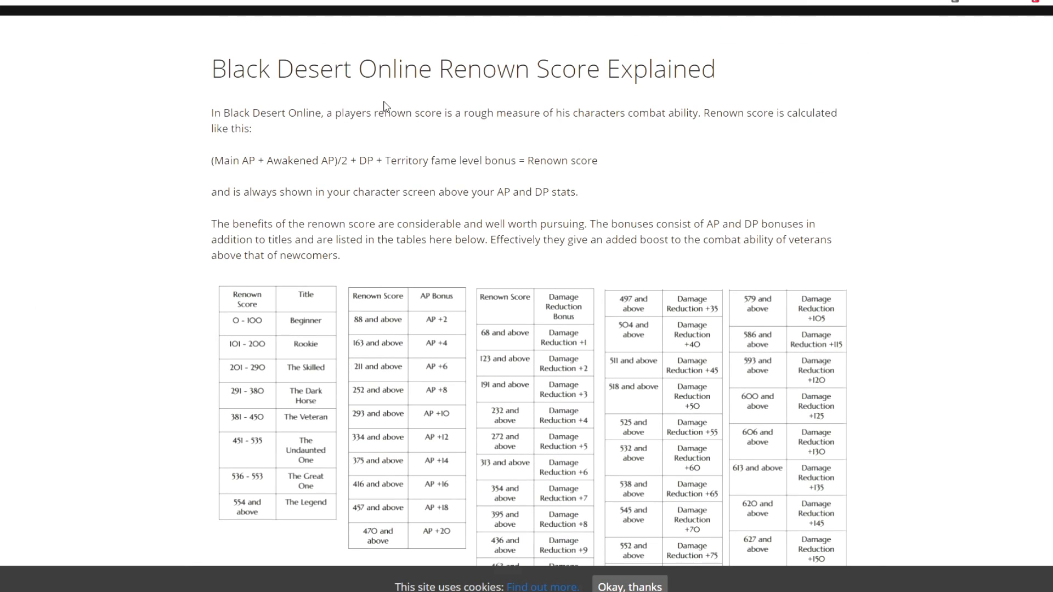
Scroll down the renown article, highlighting the introductory paragraphs while reading toward the bonus tables
scroll("down", 3)
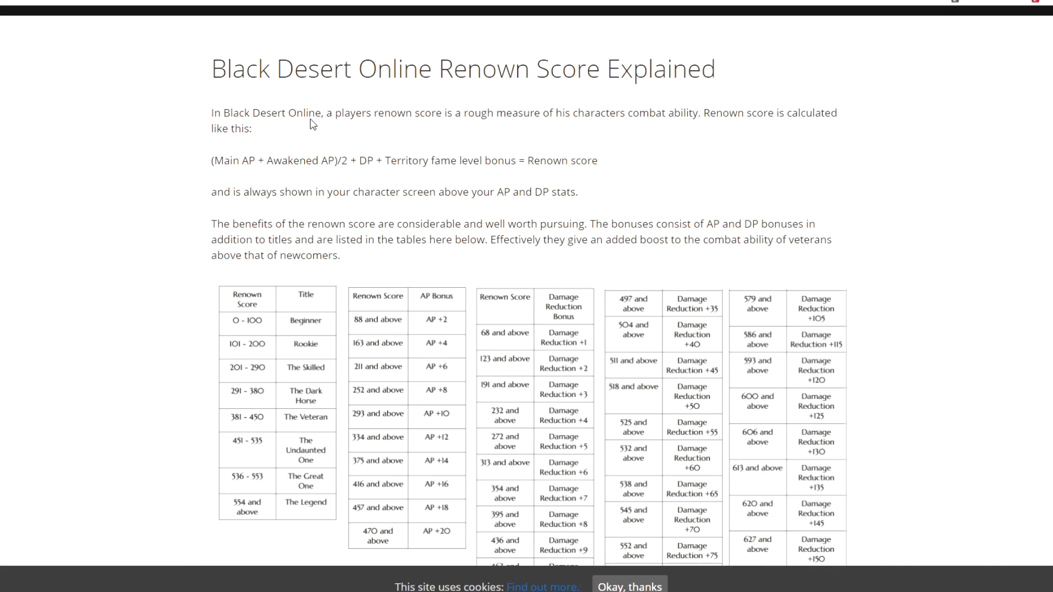
left_click_drag(211, 113, 605, 240)
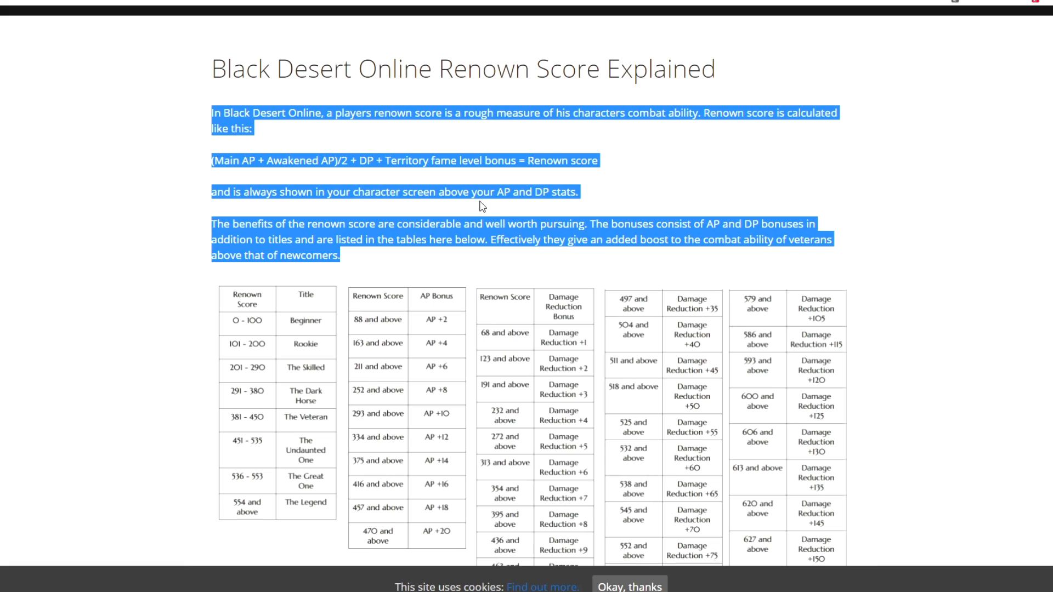
mouse_move(588, 209)
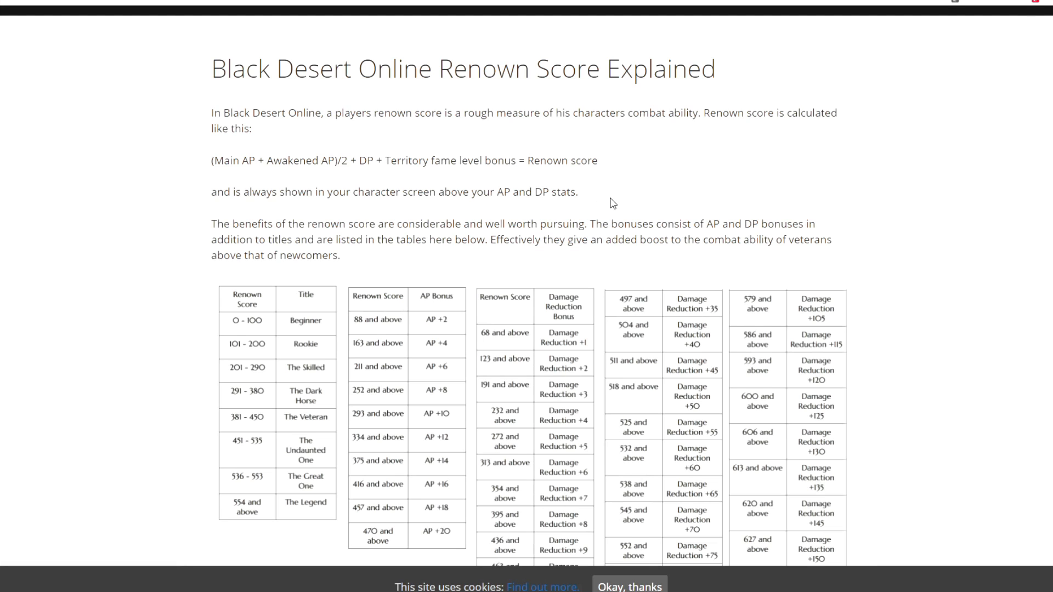
scroll("down", 3)
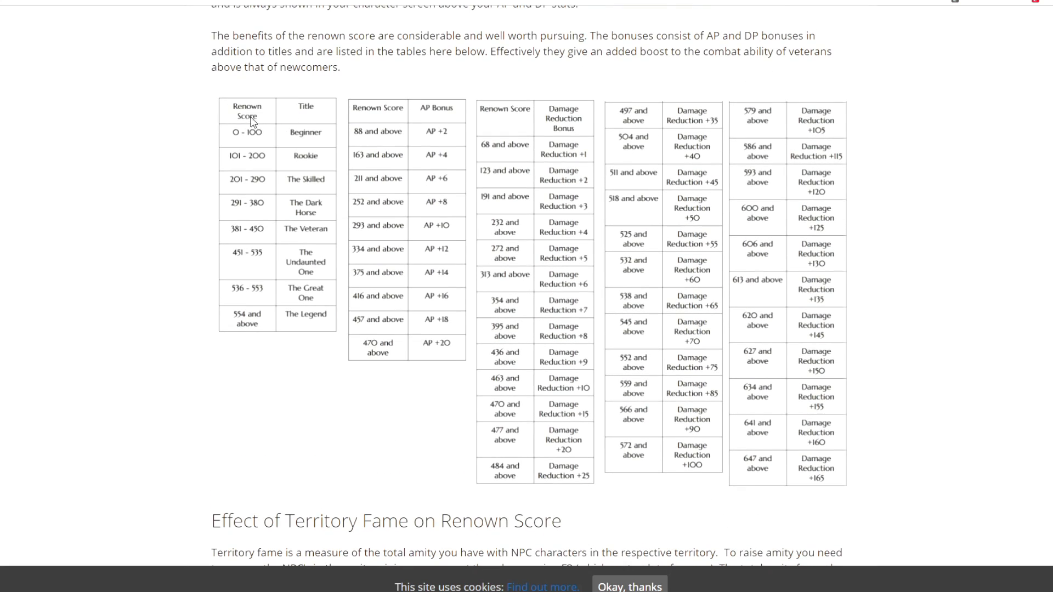
mouse_move(334, 165)
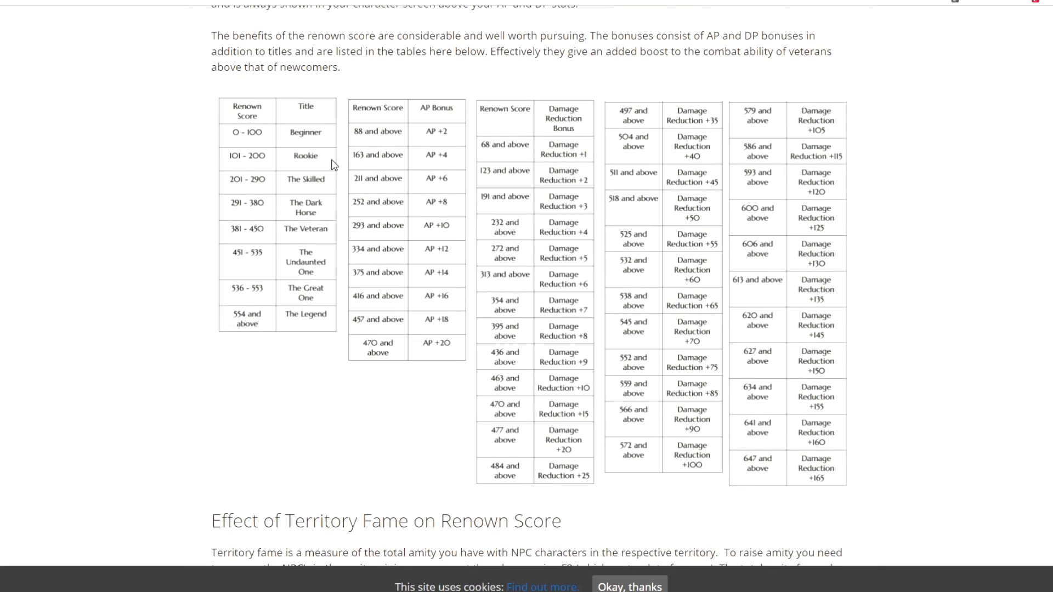
mouse_move(310, 322)
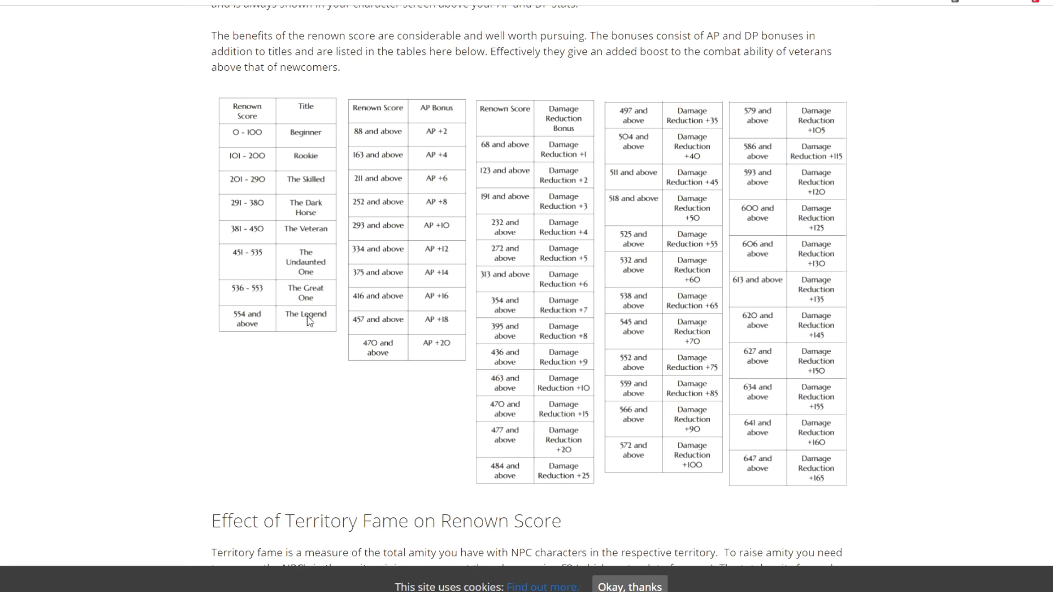
mouse_move(429, 131)
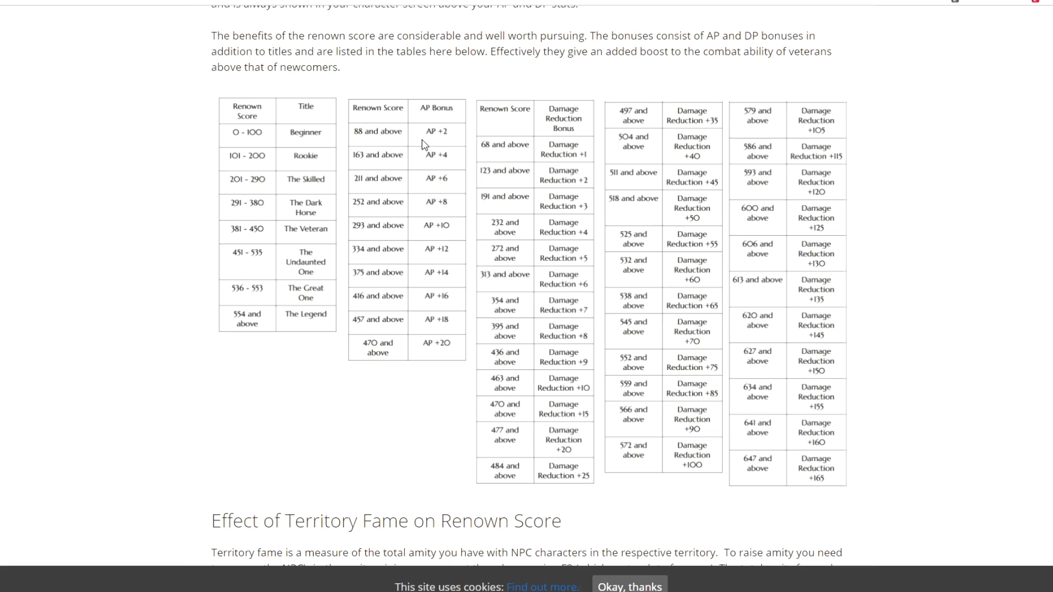
mouse_move(395, 146)
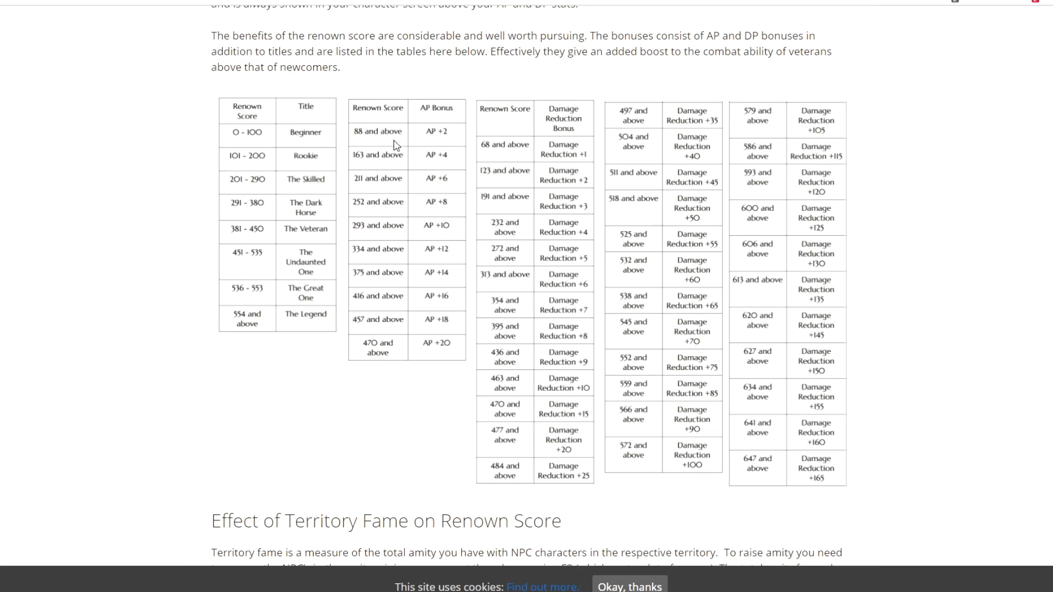
mouse_move(391, 158)
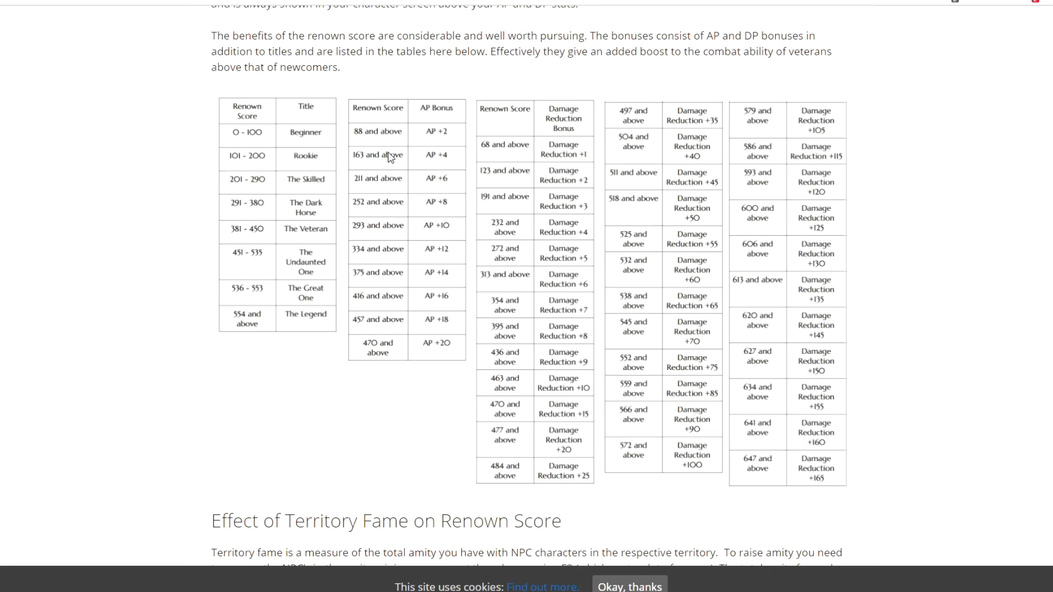
mouse_move(368, 290)
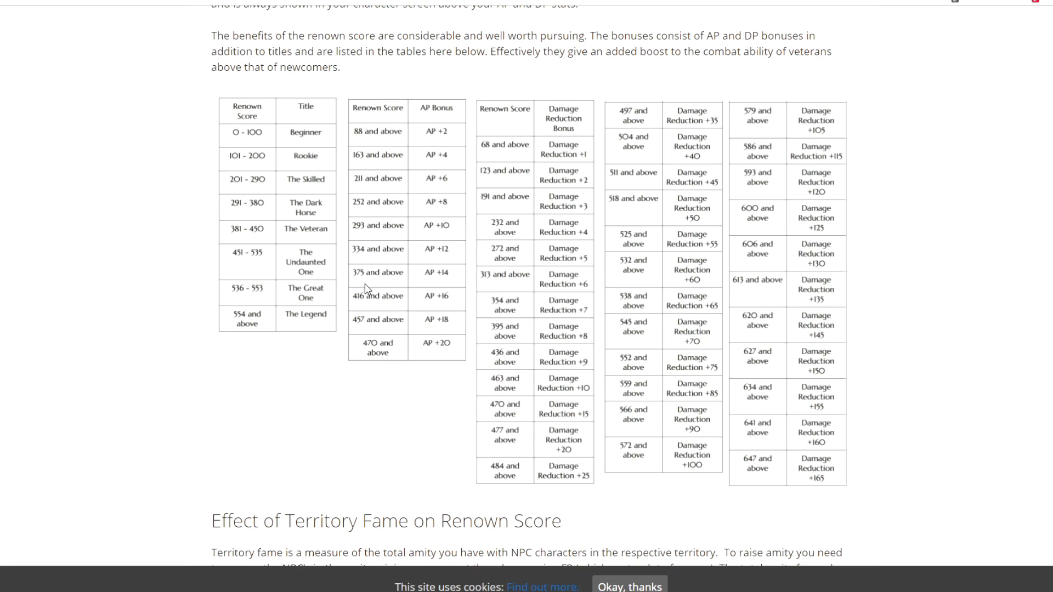
mouse_move(390, 351)
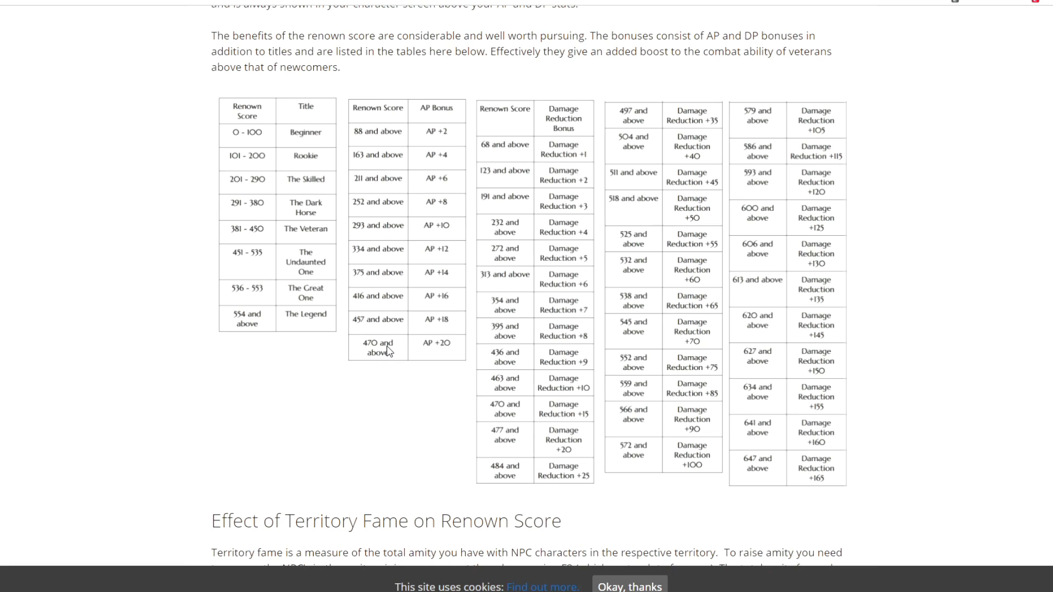
mouse_move(434, 120)
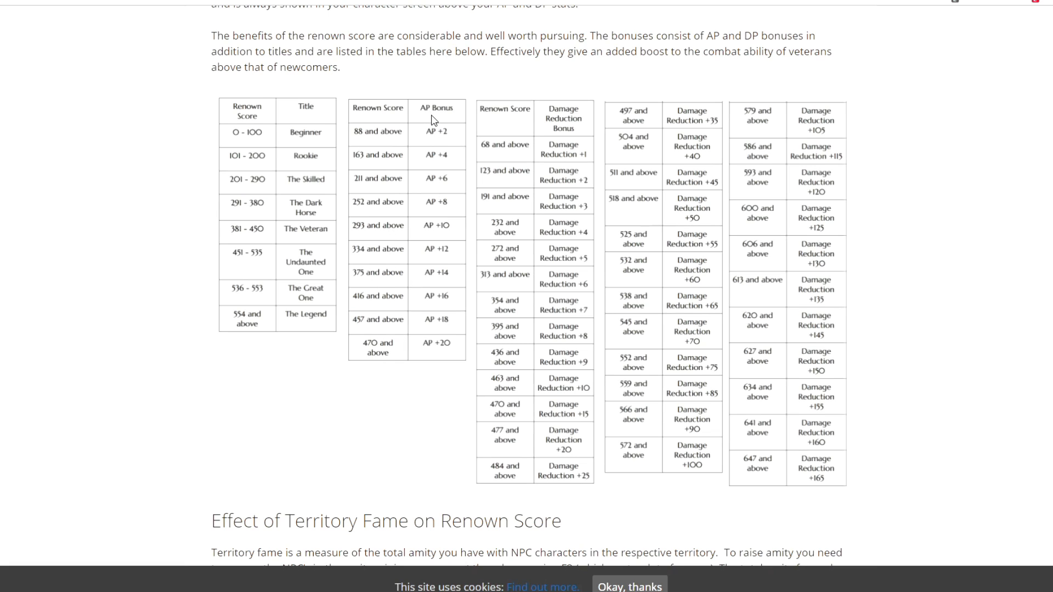
mouse_move(361, 146)
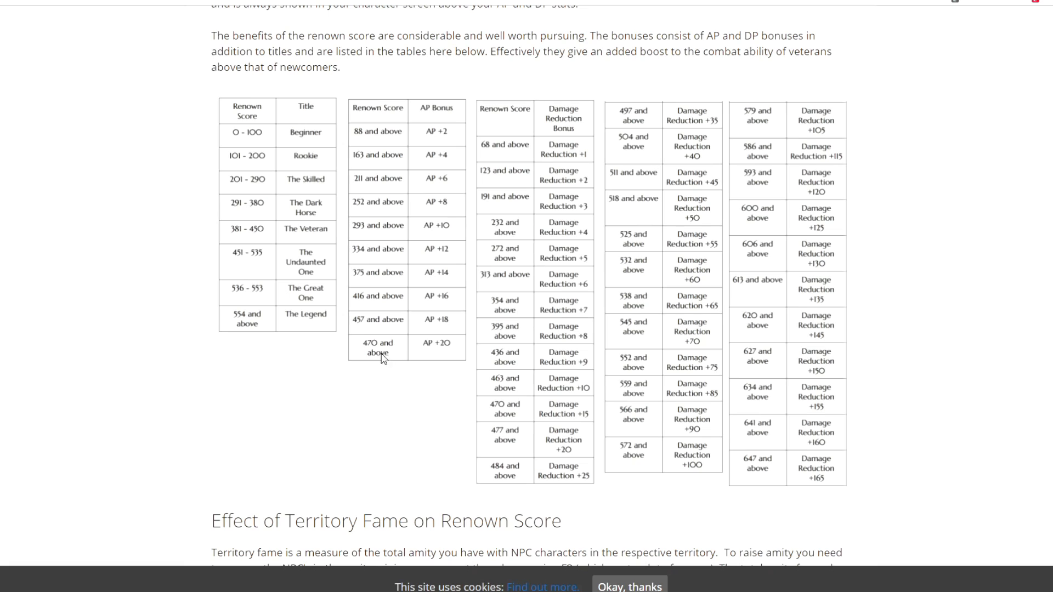
mouse_move(449, 355)
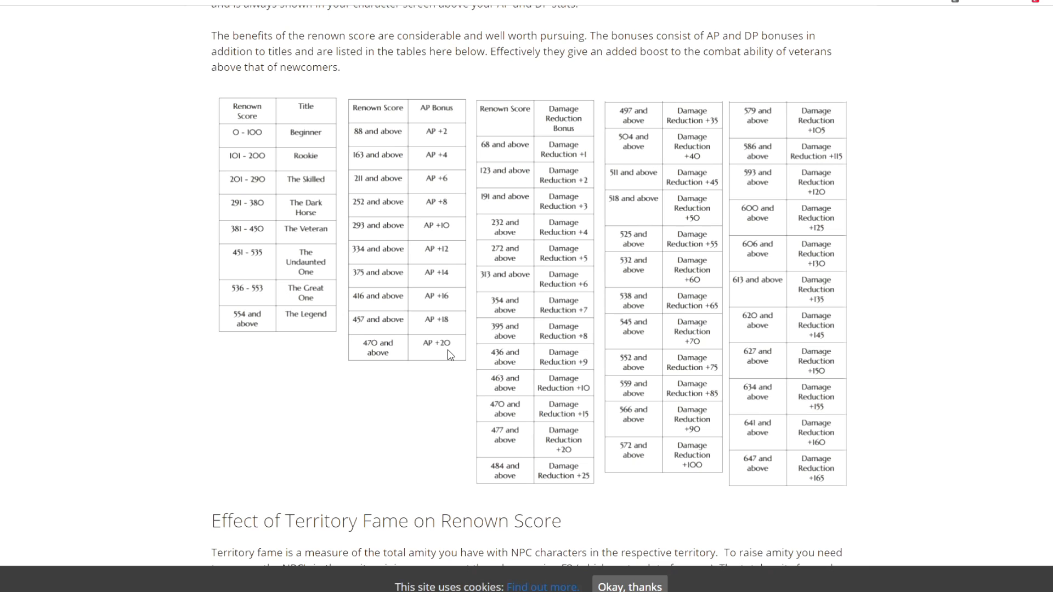
mouse_move(489, 102)
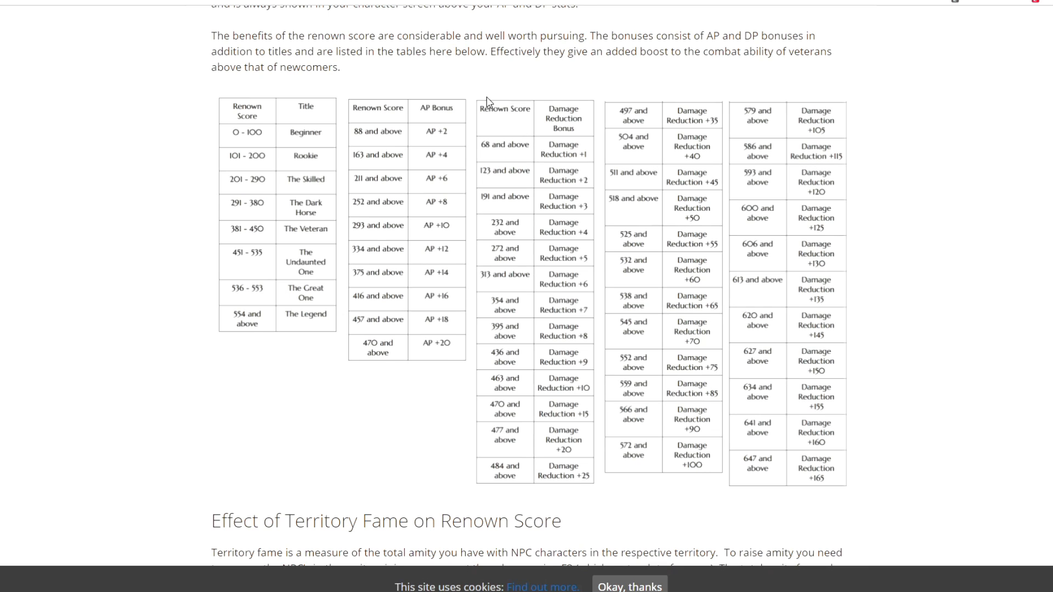
mouse_move(532, 118)
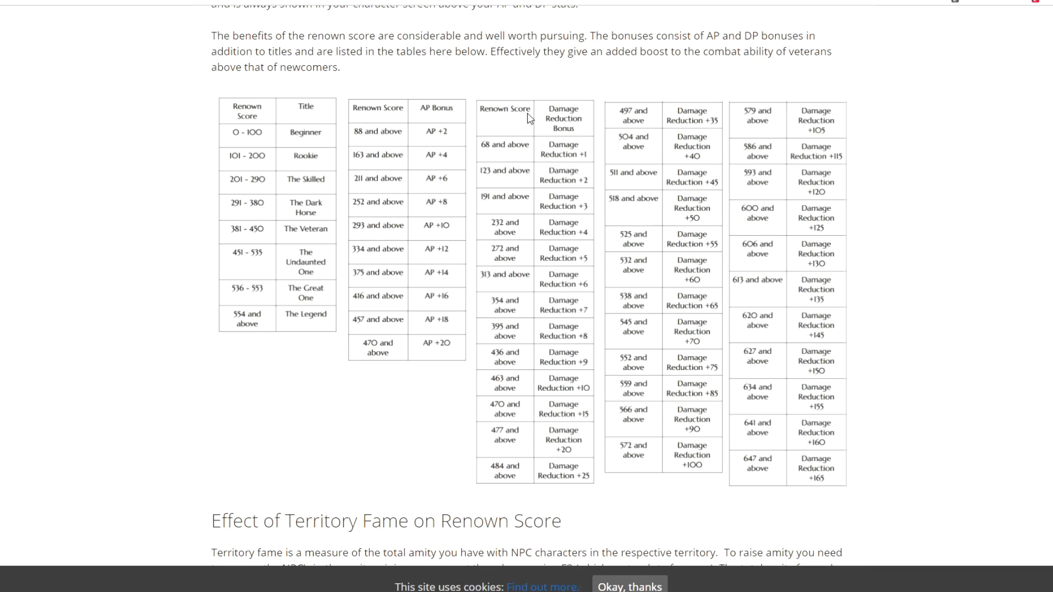
mouse_move(538, 113)
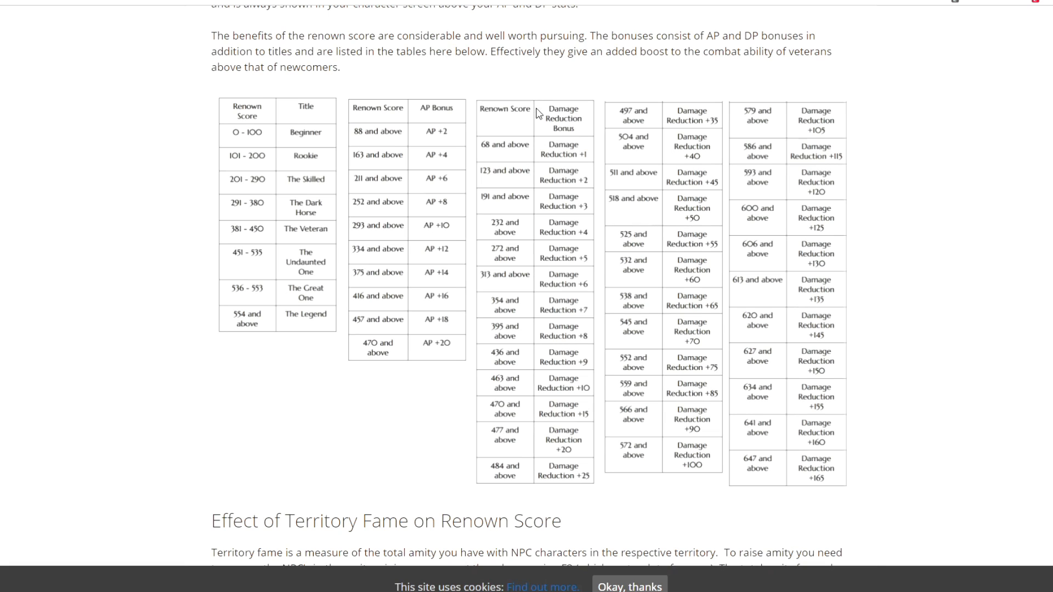
mouse_move(576, 146)
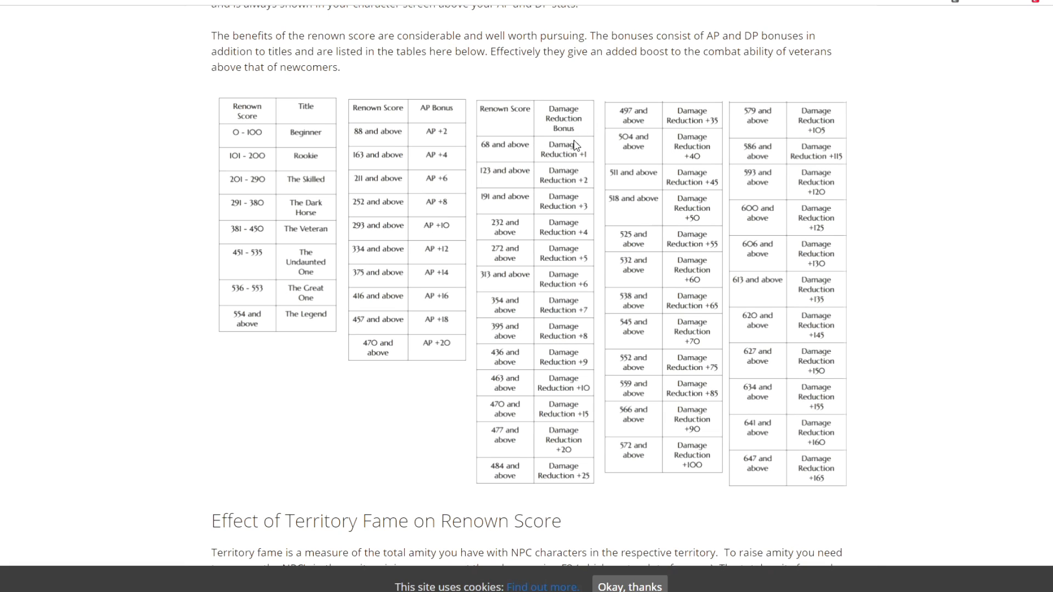
mouse_move(544, 156)
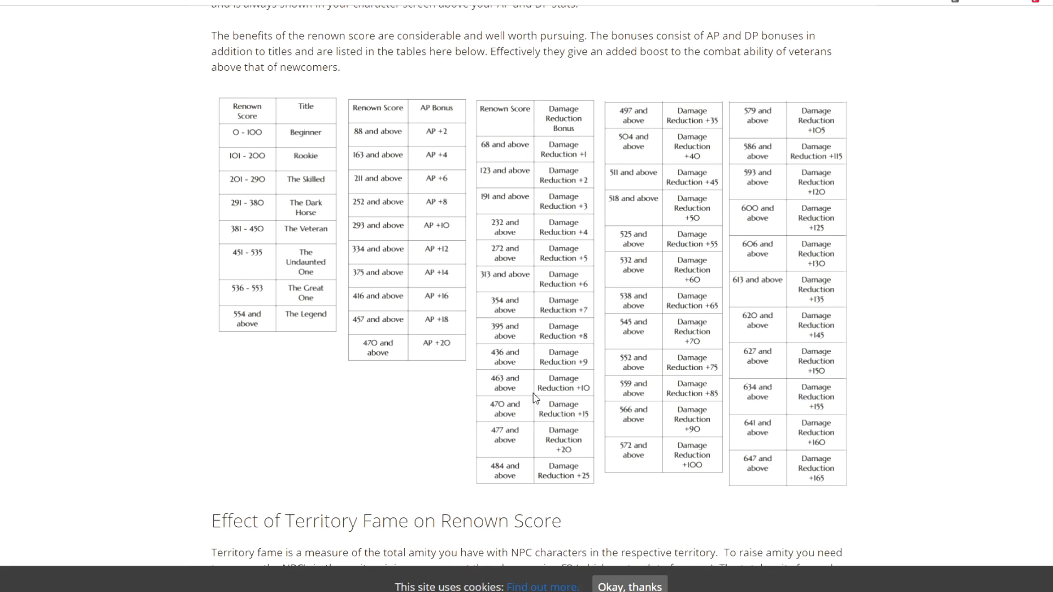
mouse_move(579, 163)
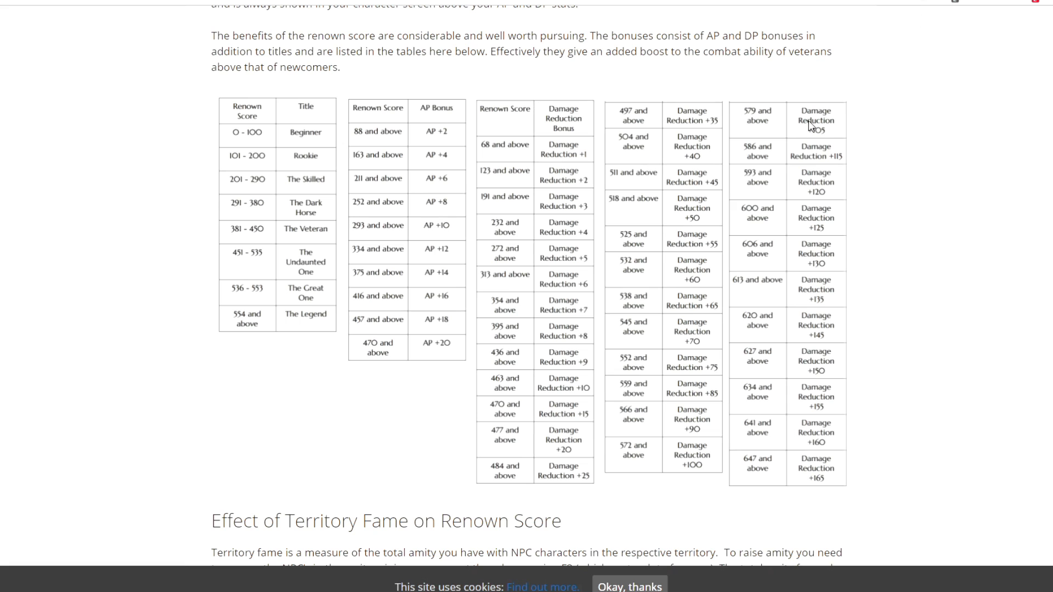
mouse_move(857, 70)
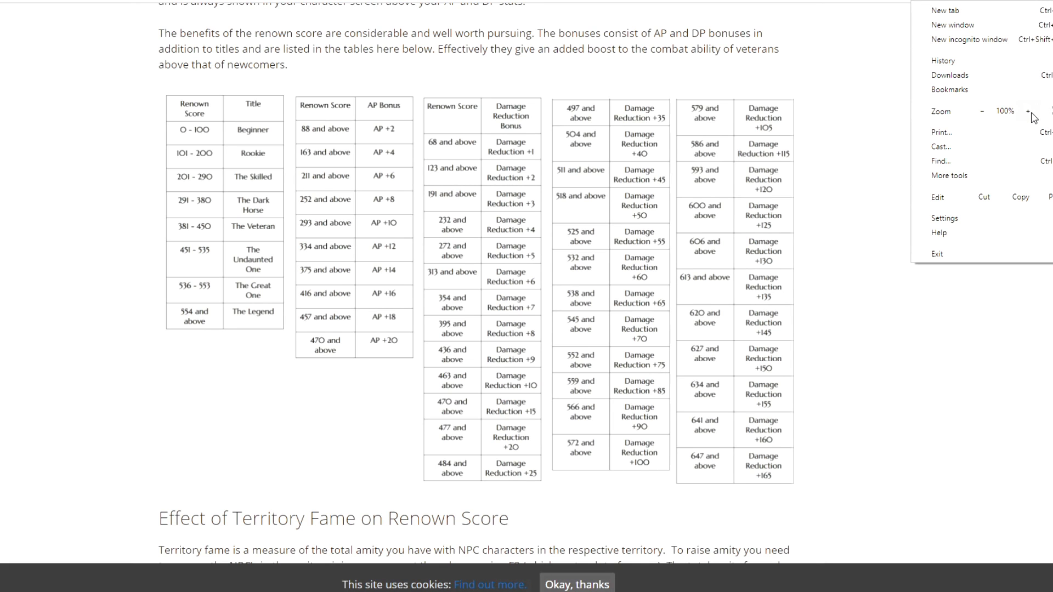
Zoom the page in from the Chrome menu and scroll through the damage reduction tables
left_click(1028, 111)
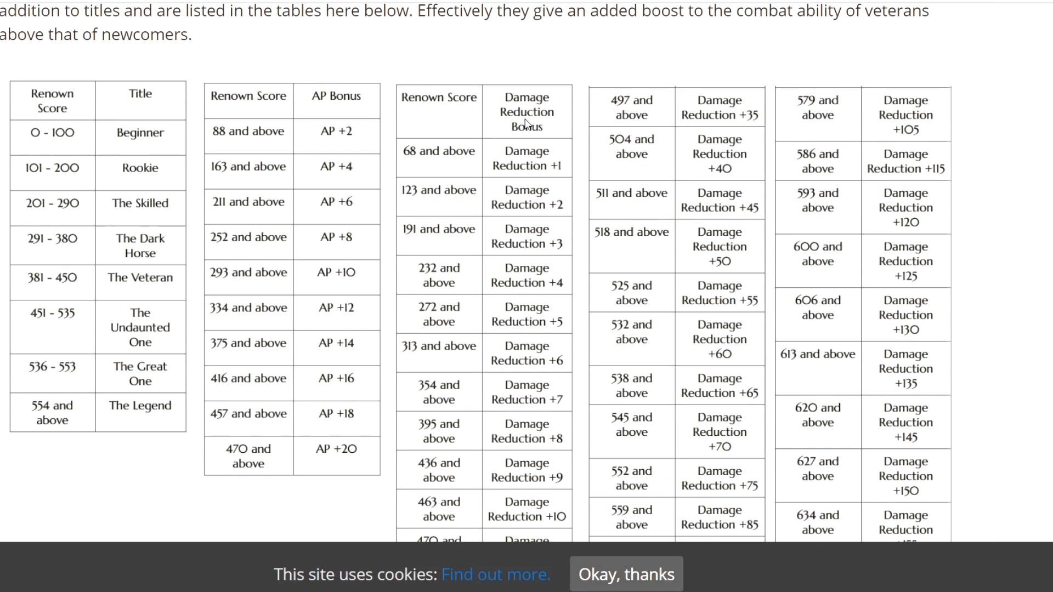
scroll("down", 3)
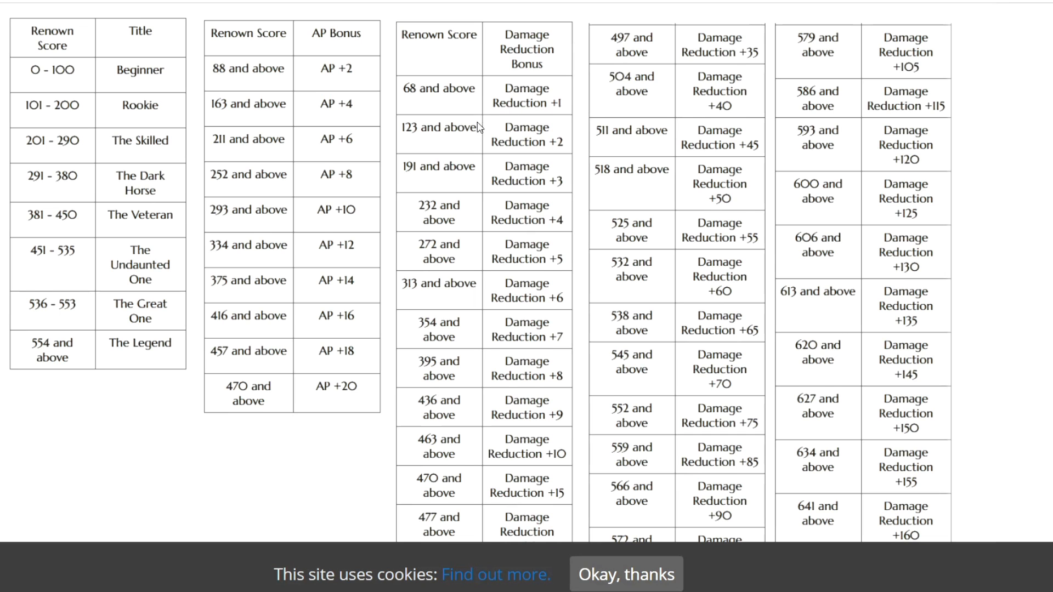
scroll("down", 3)
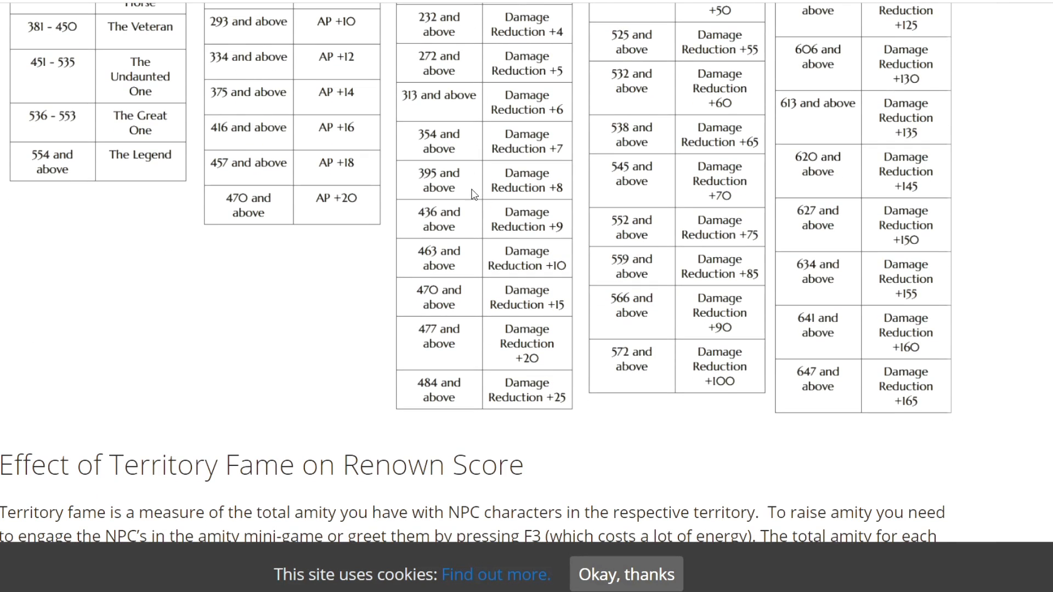
mouse_move(461, 187)
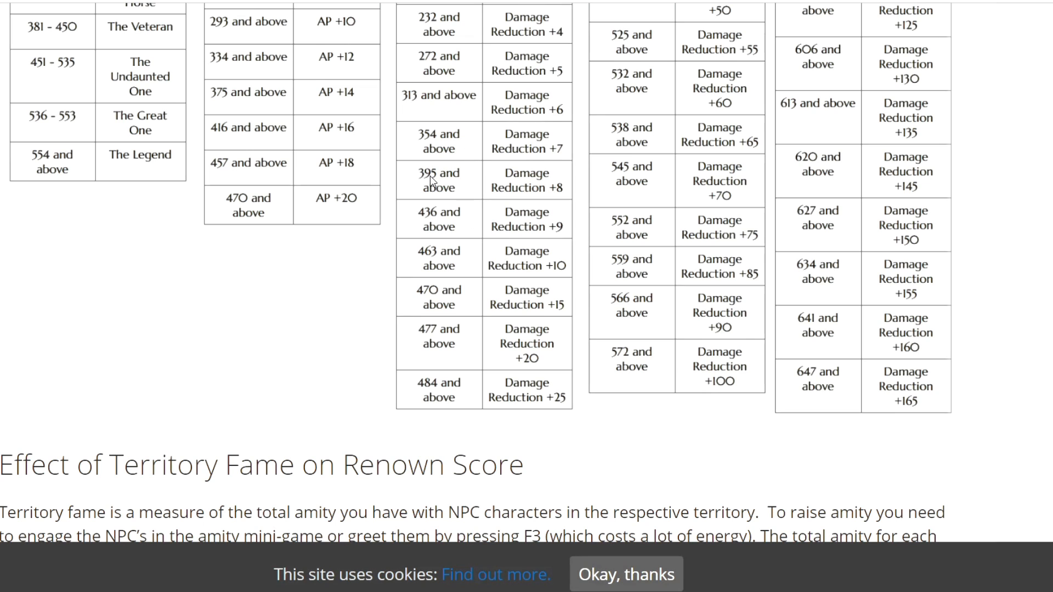
mouse_move(435, 217)
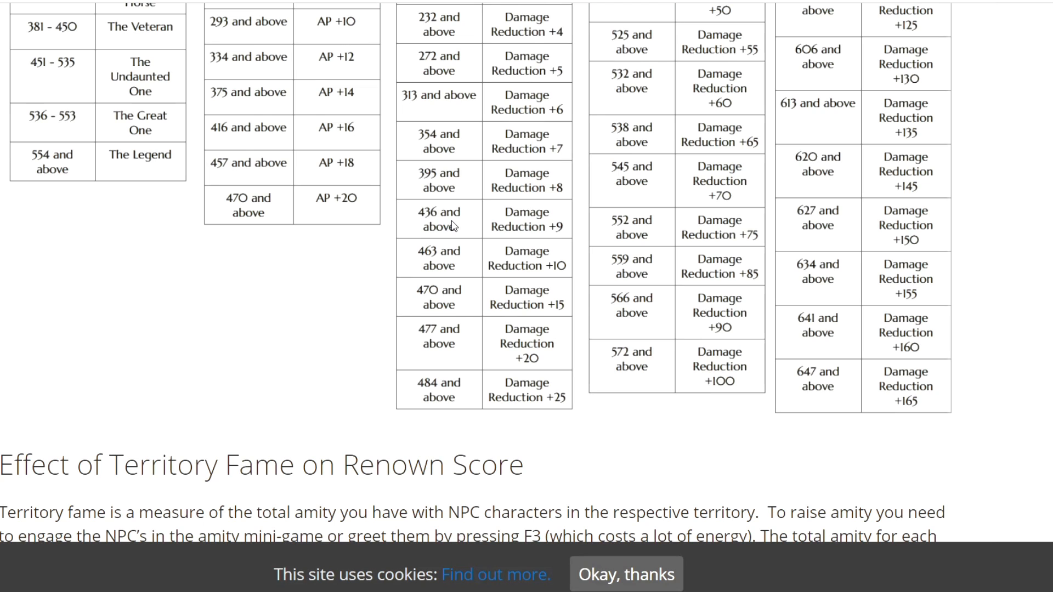
mouse_move(560, 232)
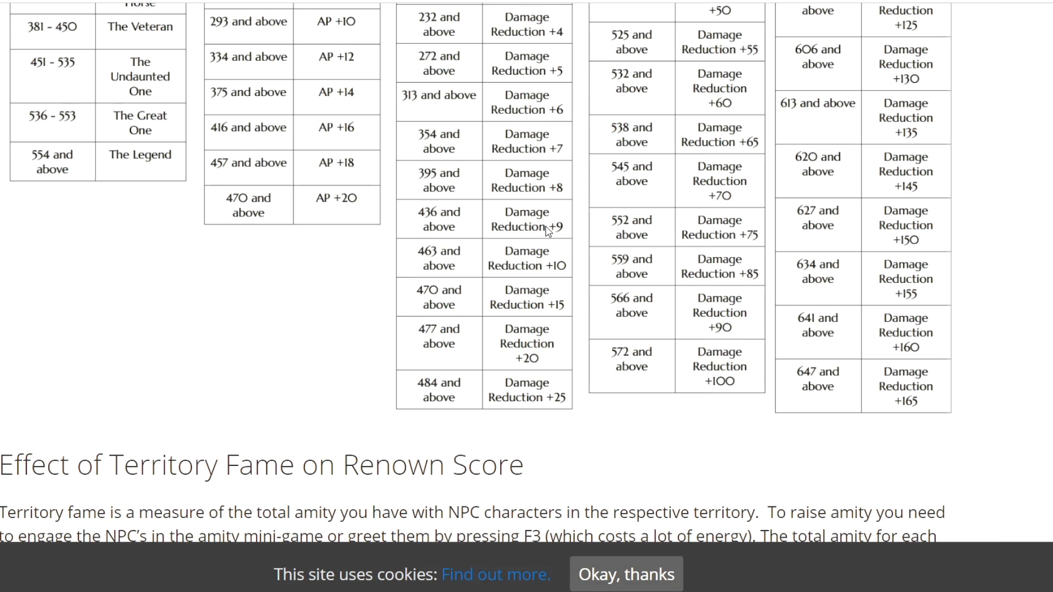
mouse_move(513, 341)
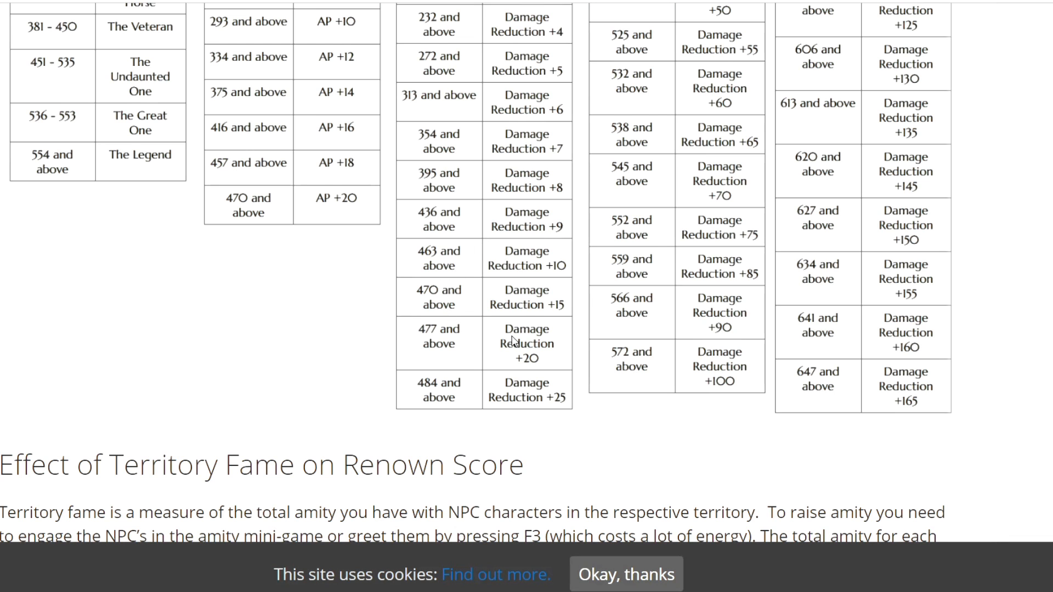
scroll("up", 3)
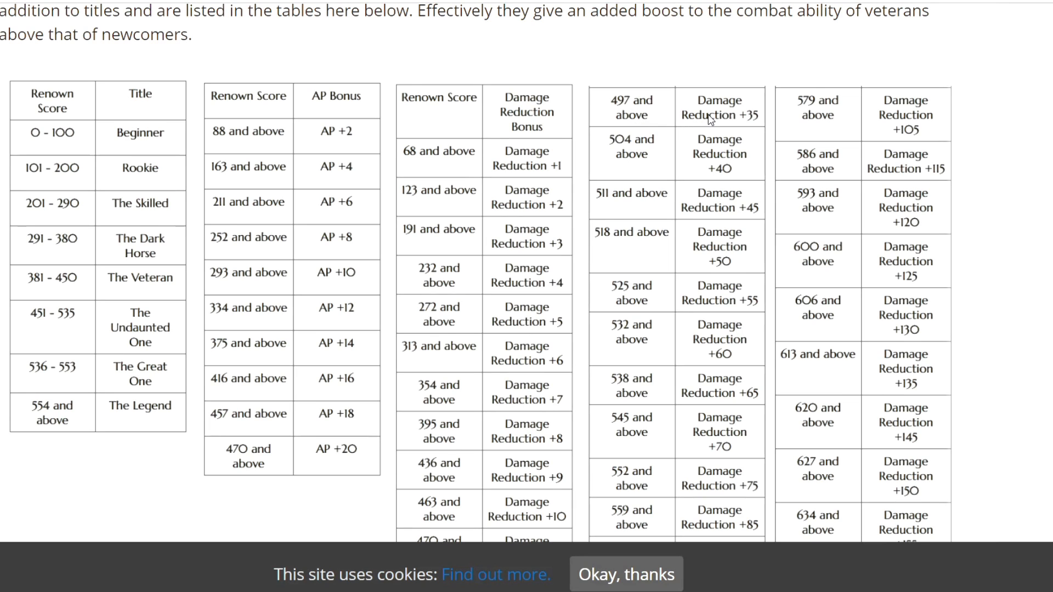
mouse_move(751, 128)
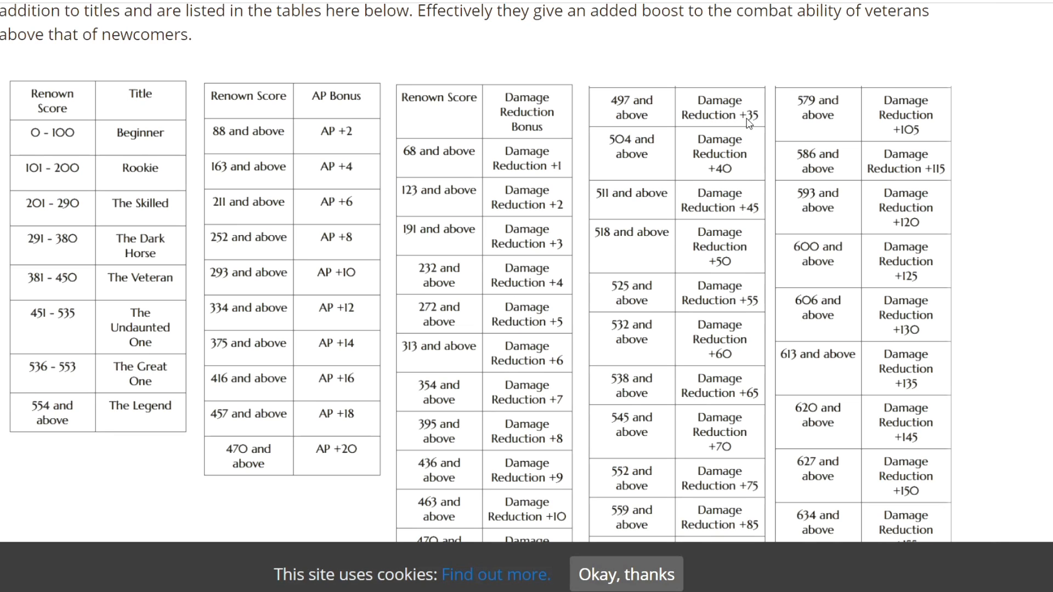
mouse_move(758, 127)
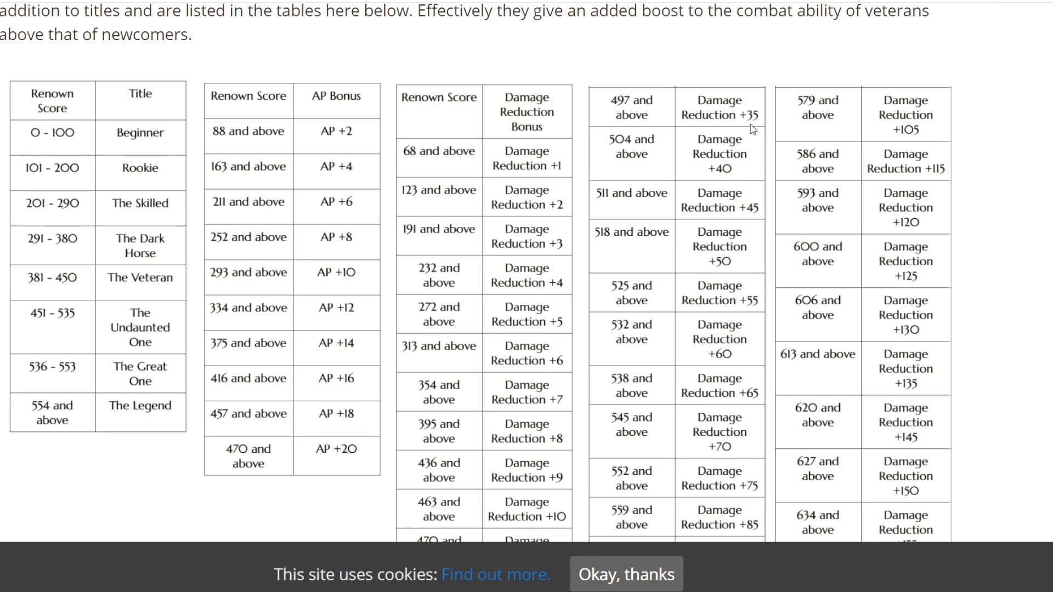
mouse_move(618, 152)
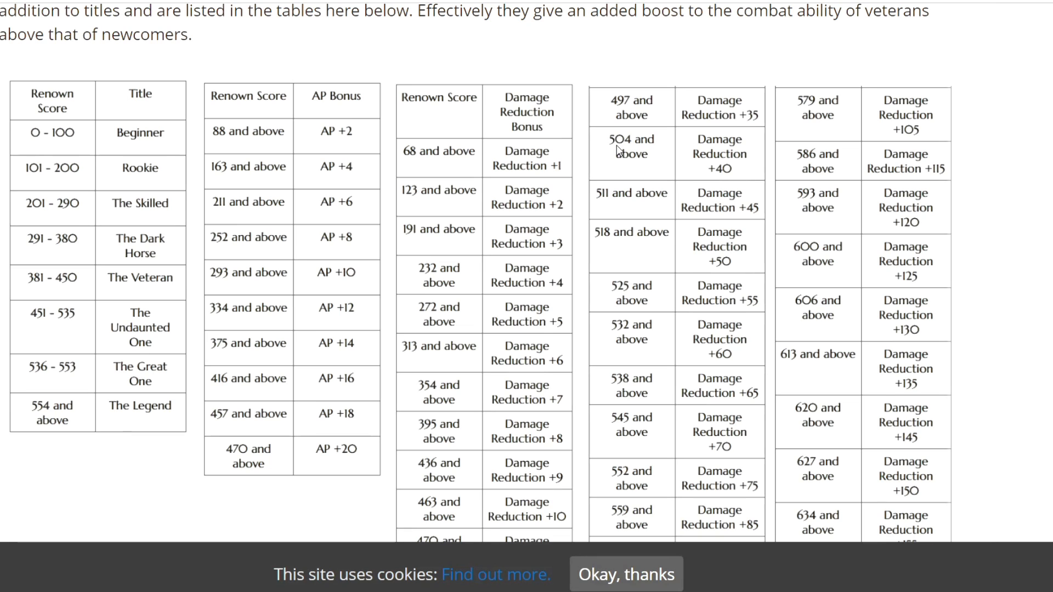
scroll("down", 3)
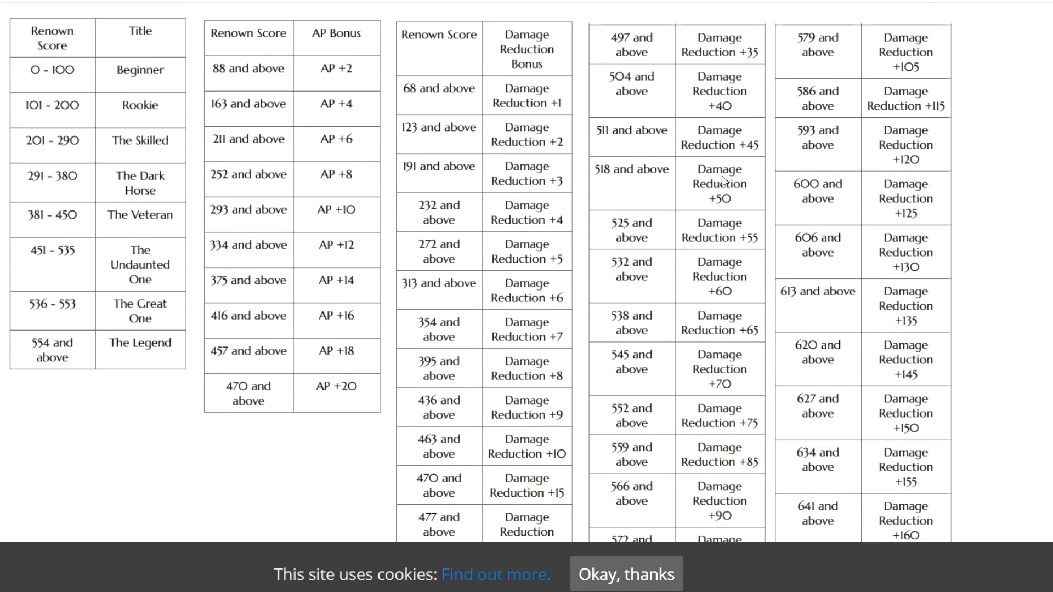
Scroll down through the Saarith Gaming renown article past the introduction and benefits paragraphs
scroll("down", 3)
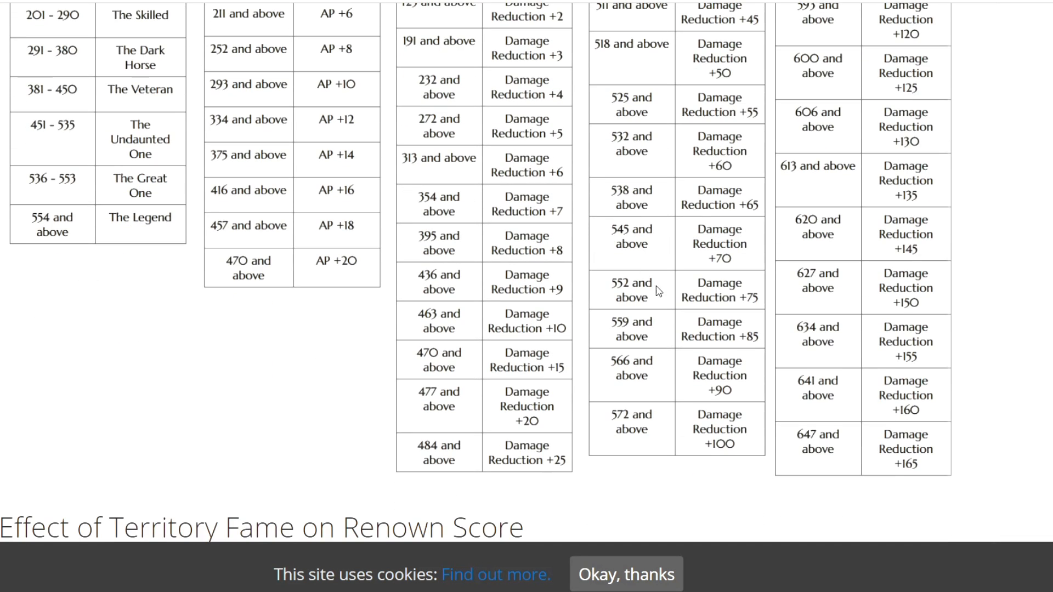
mouse_move(618, 294)
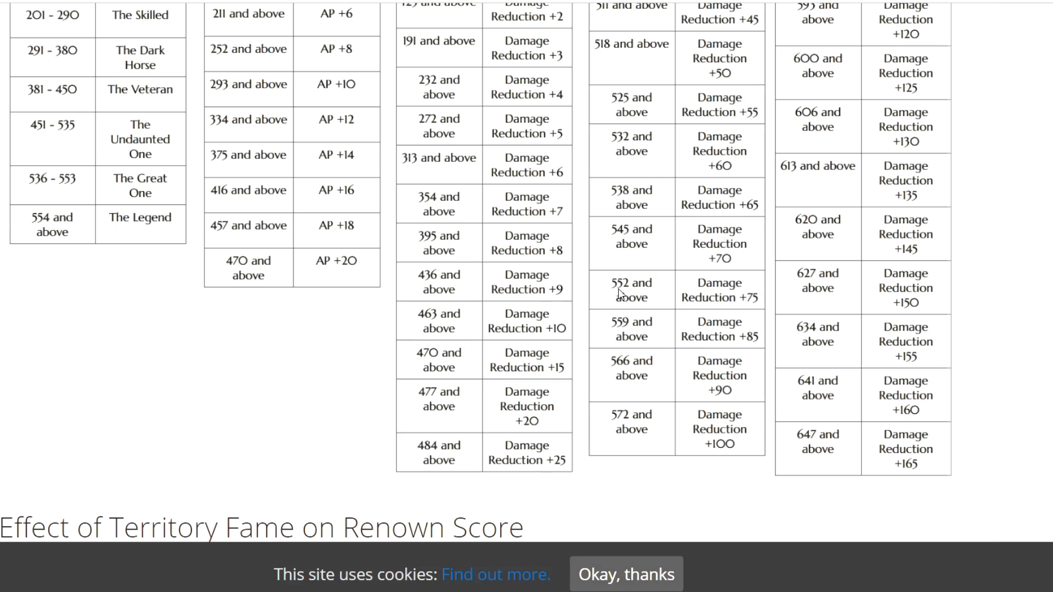
mouse_move(670, 295)
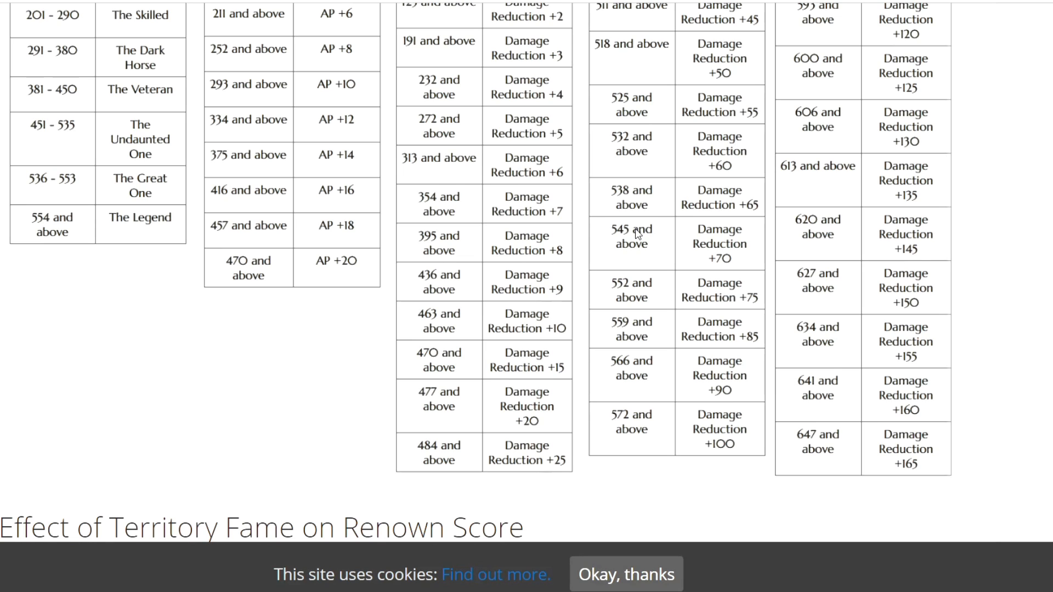
mouse_move(628, 243)
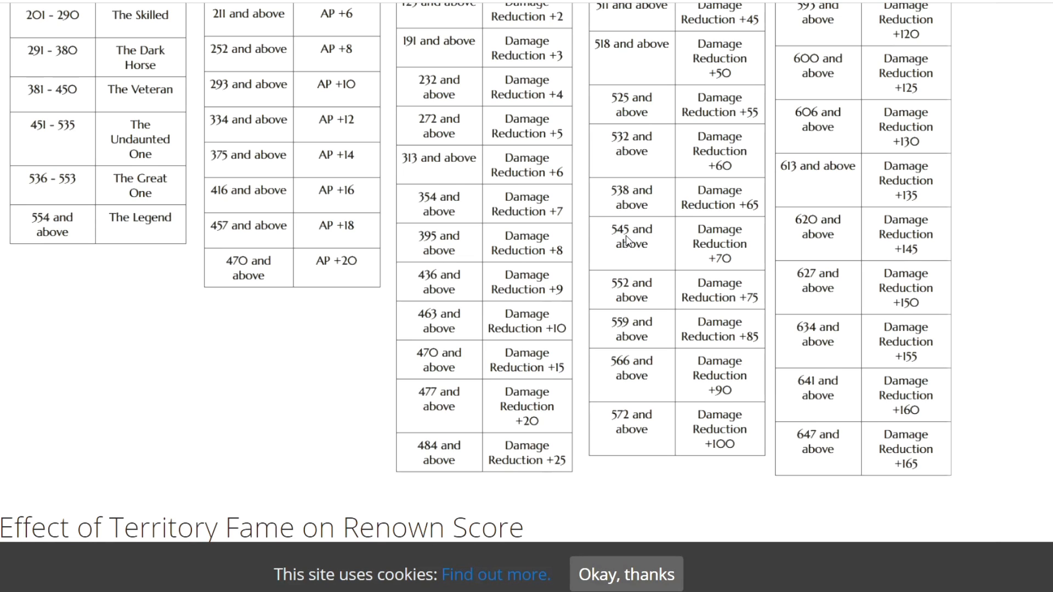
mouse_move(664, 246)
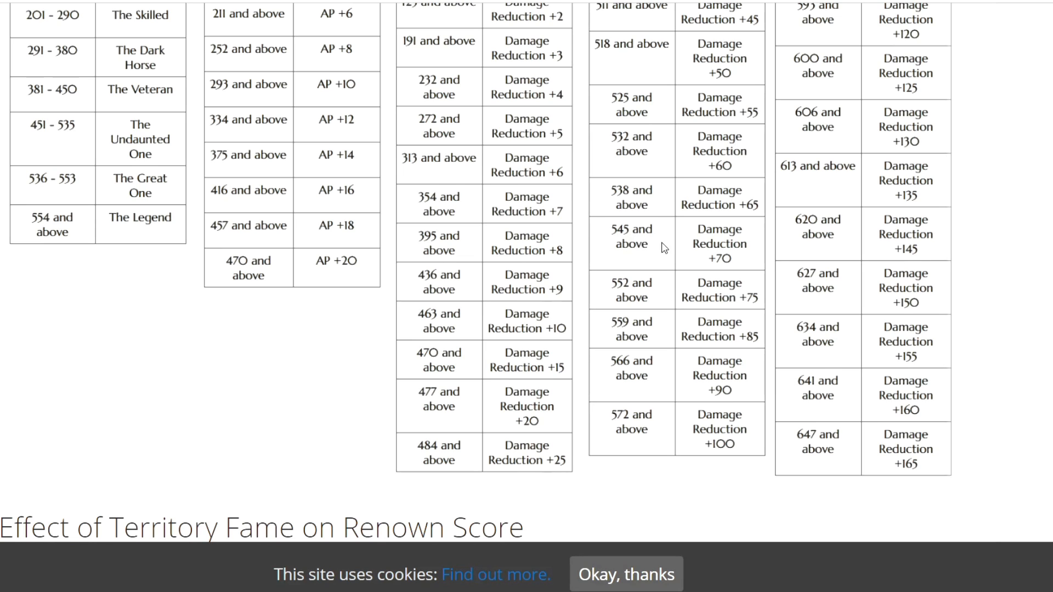
mouse_move(738, 263)
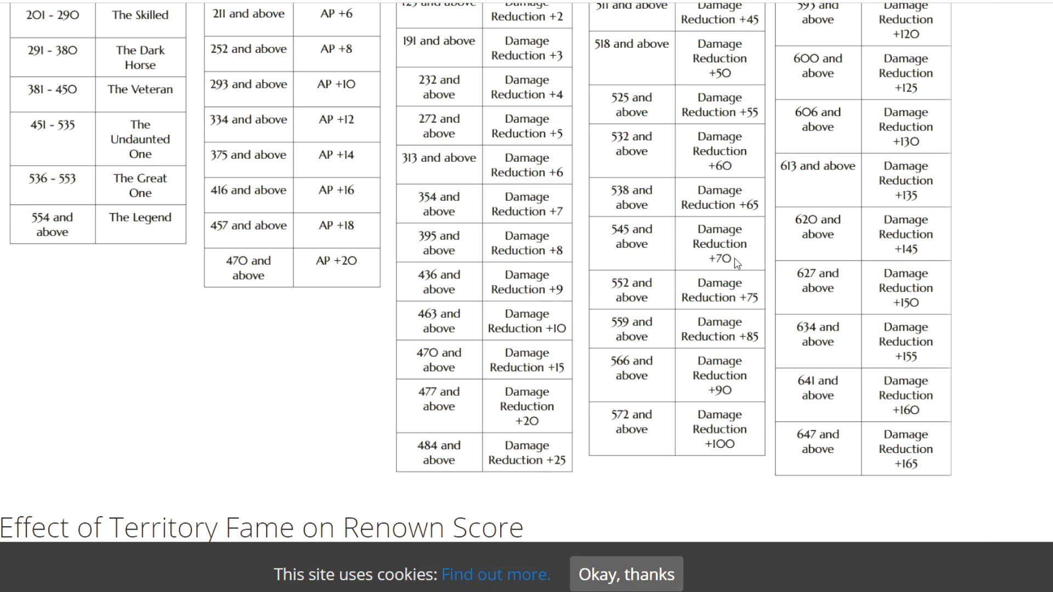
scroll("down", 3)
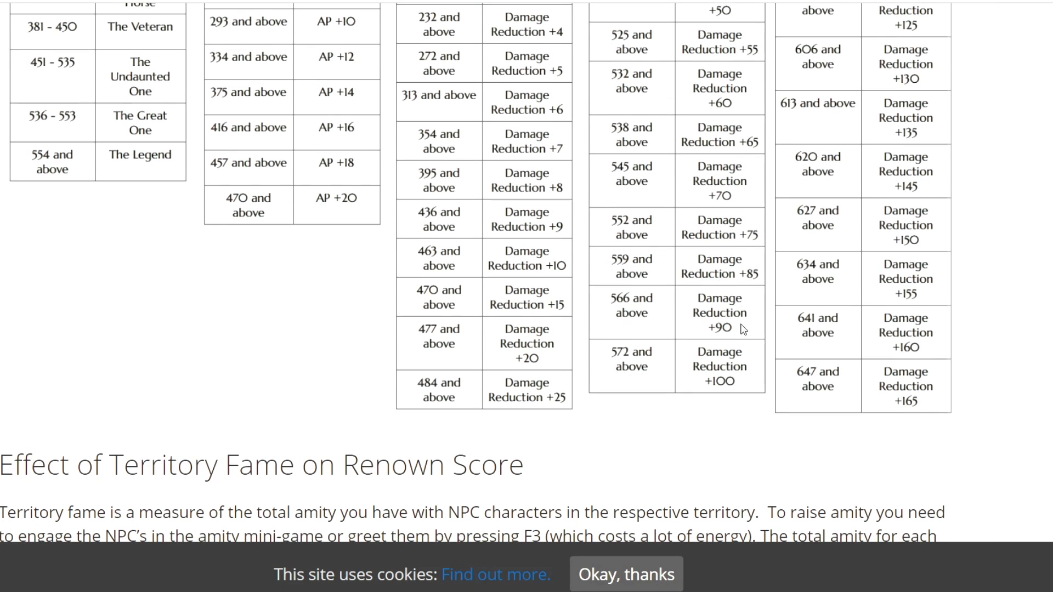
mouse_move(620, 367)
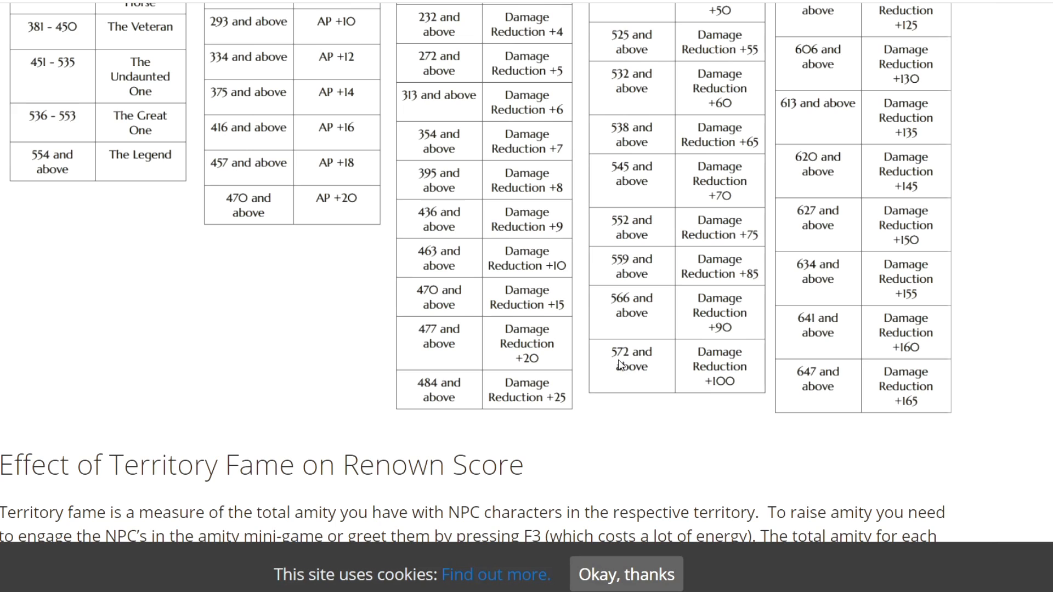
mouse_move(715, 387)
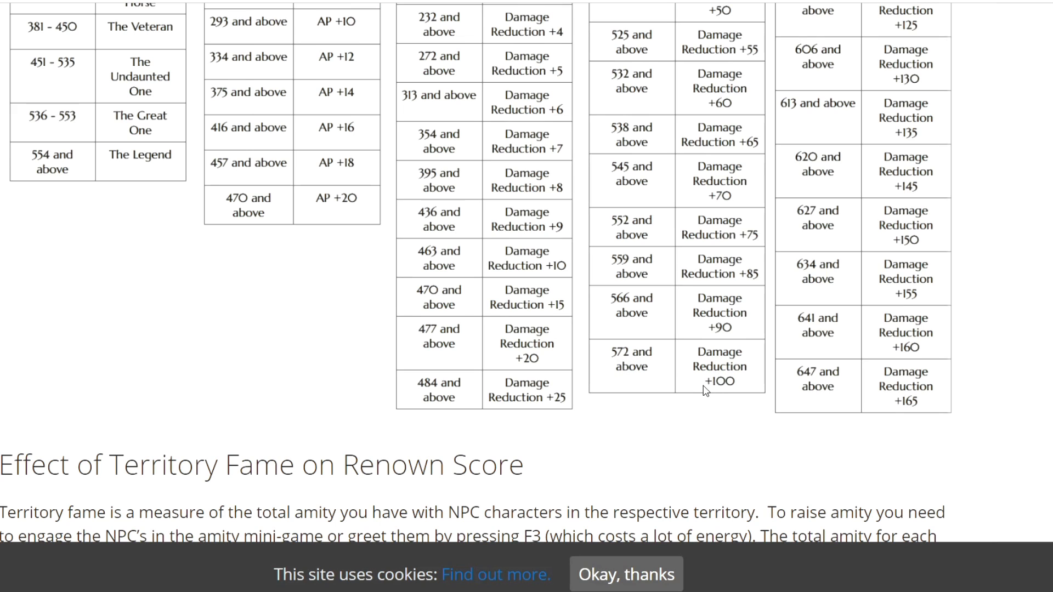
scroll("down", 3)
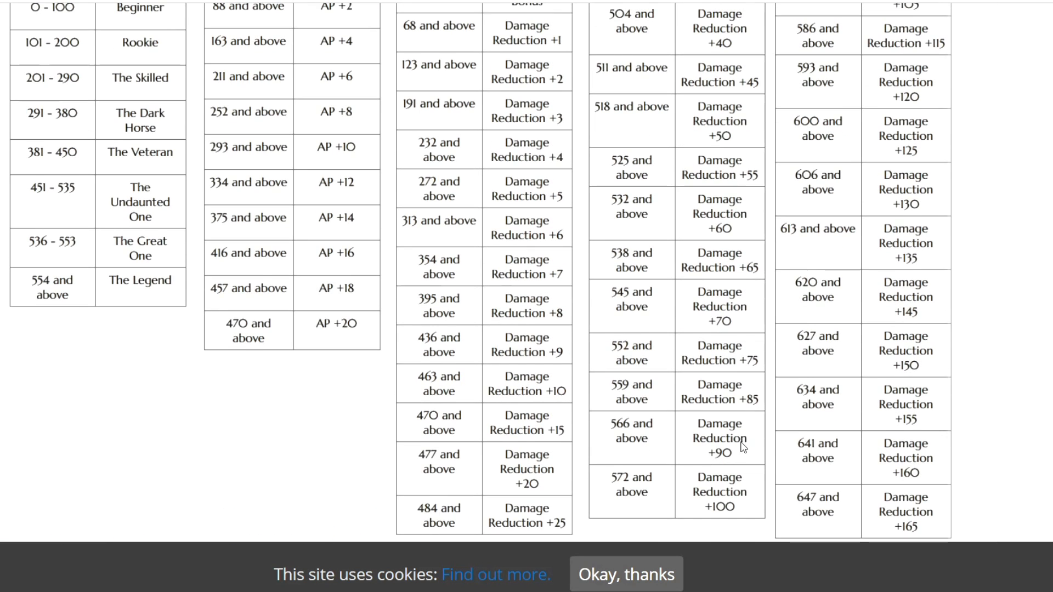
scroll("down", 3)
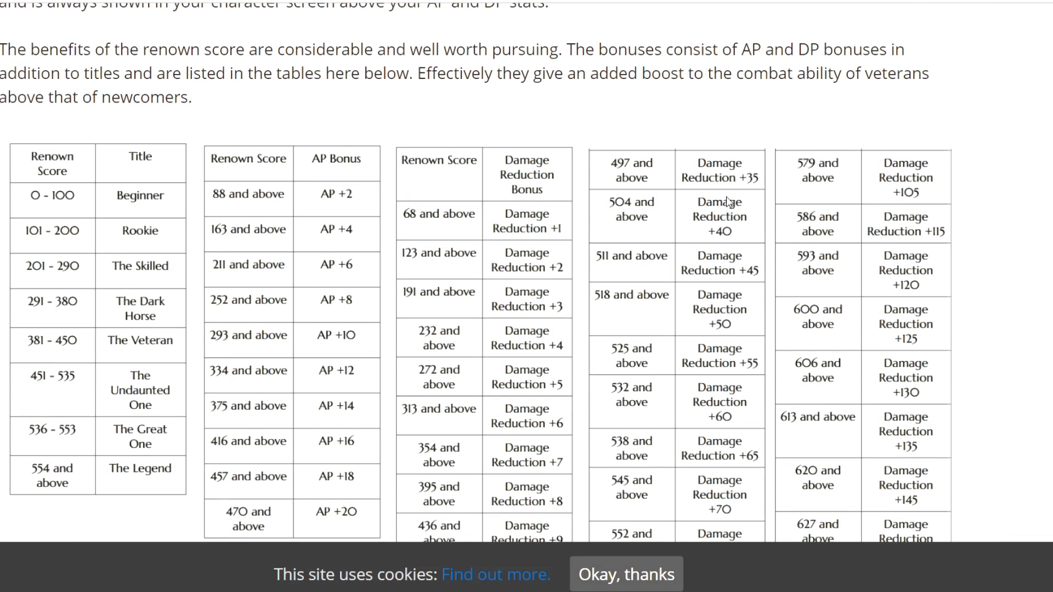
scroll("down", 3)
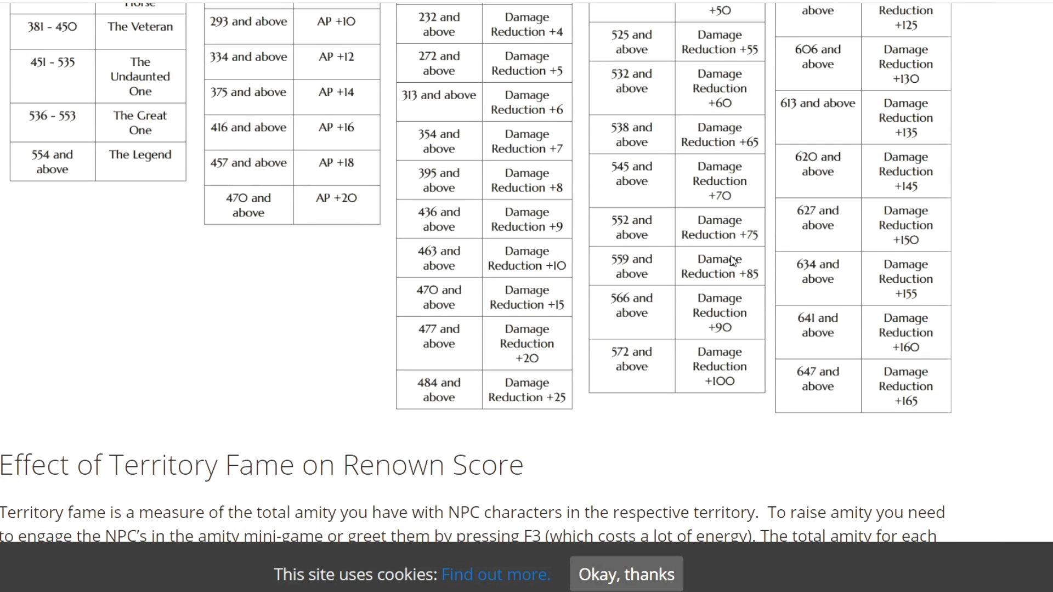
mouse_move(715, 366)
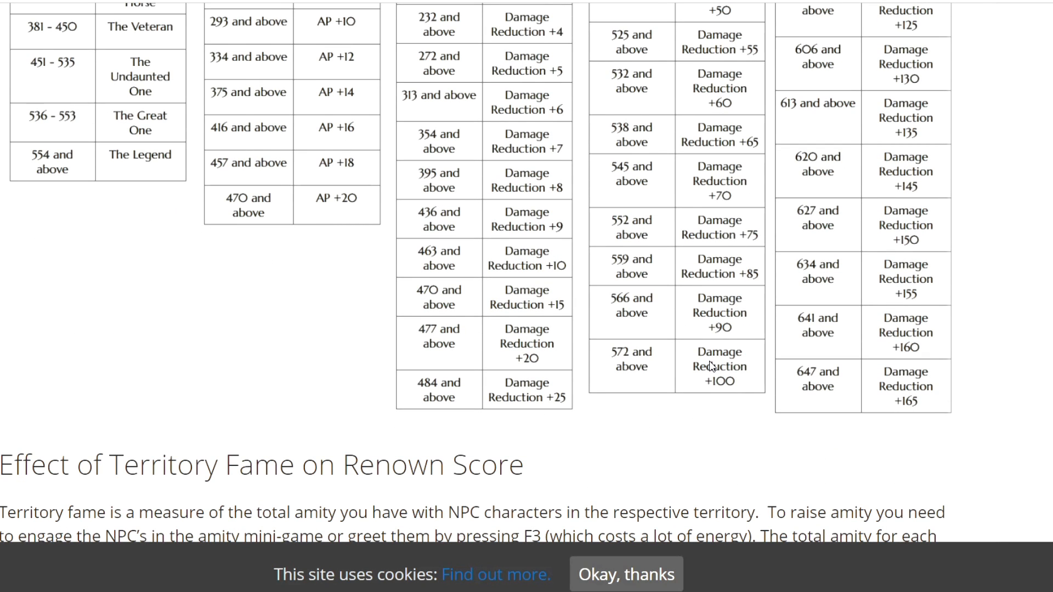
mouse_move(719, 375)
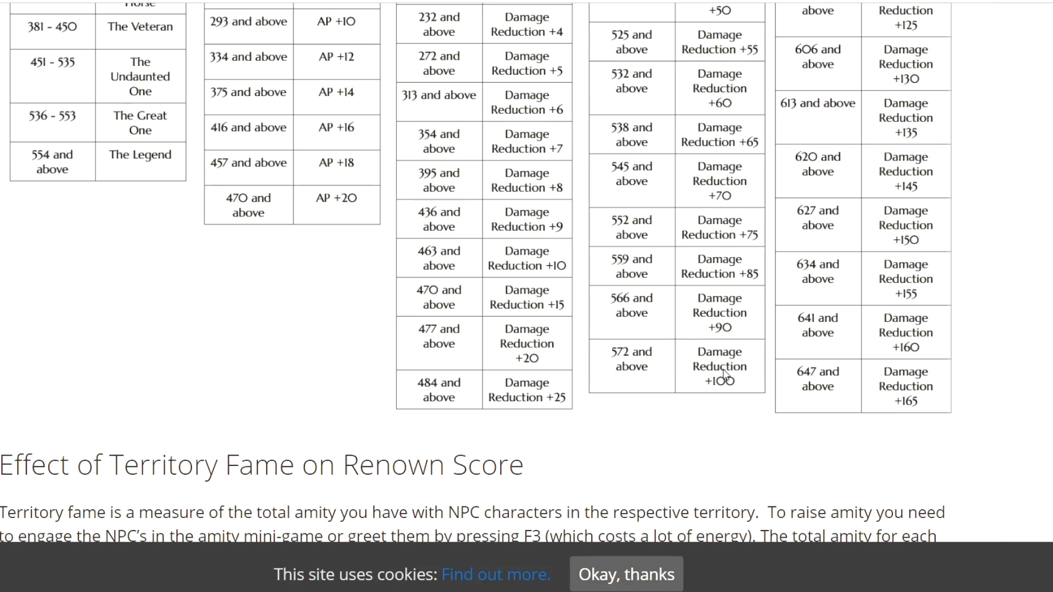
mouse_move(739, 386)
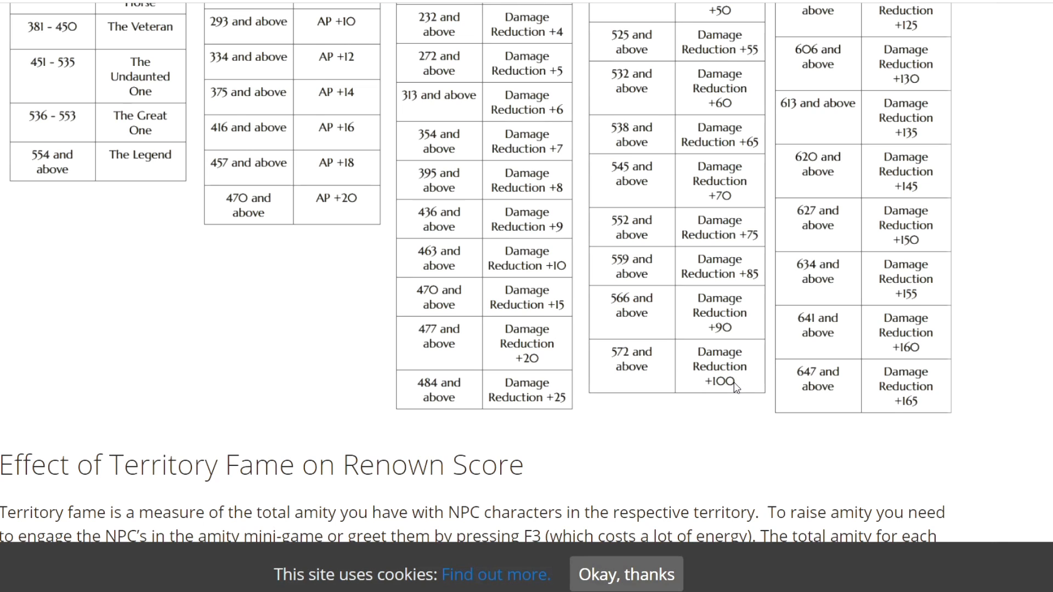
mouse_move(650, 364)
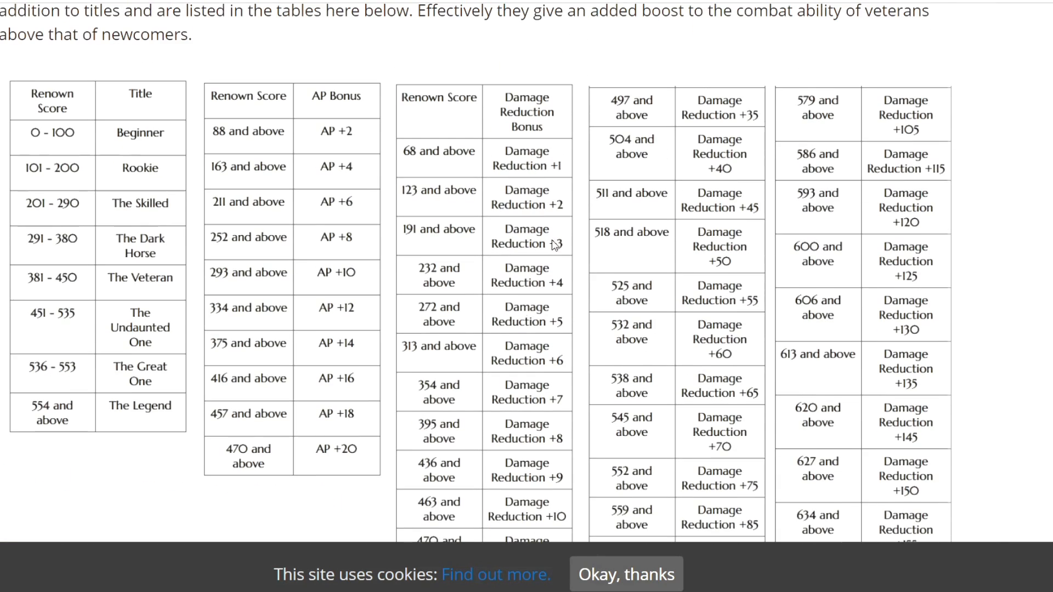
scroll("down", 3)
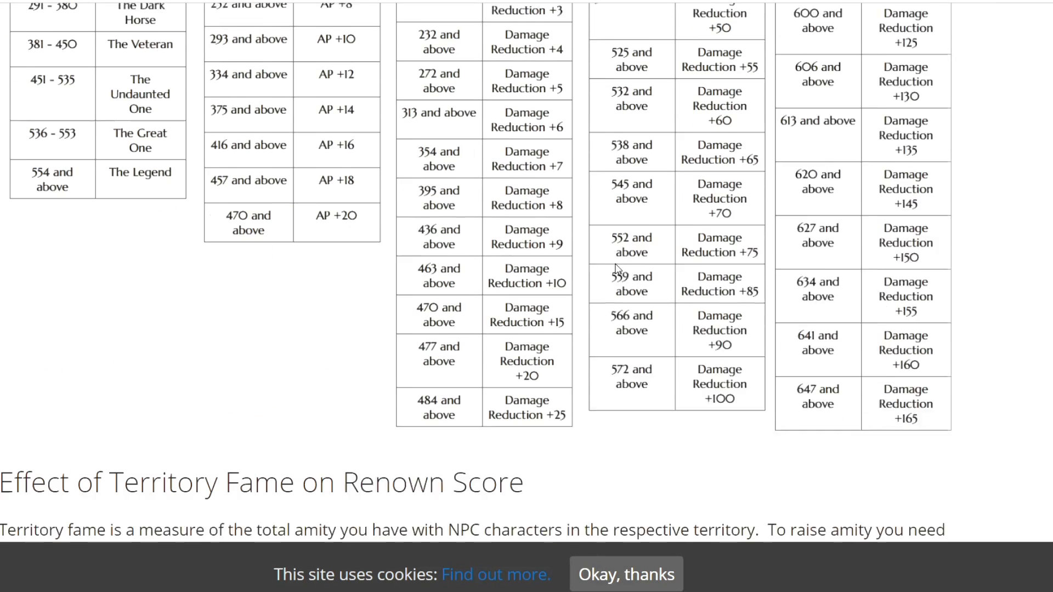
Continue scrolling until the renown title, AP and damage reduction tables sit in view above the territory fame heading
scroll("down", 3)
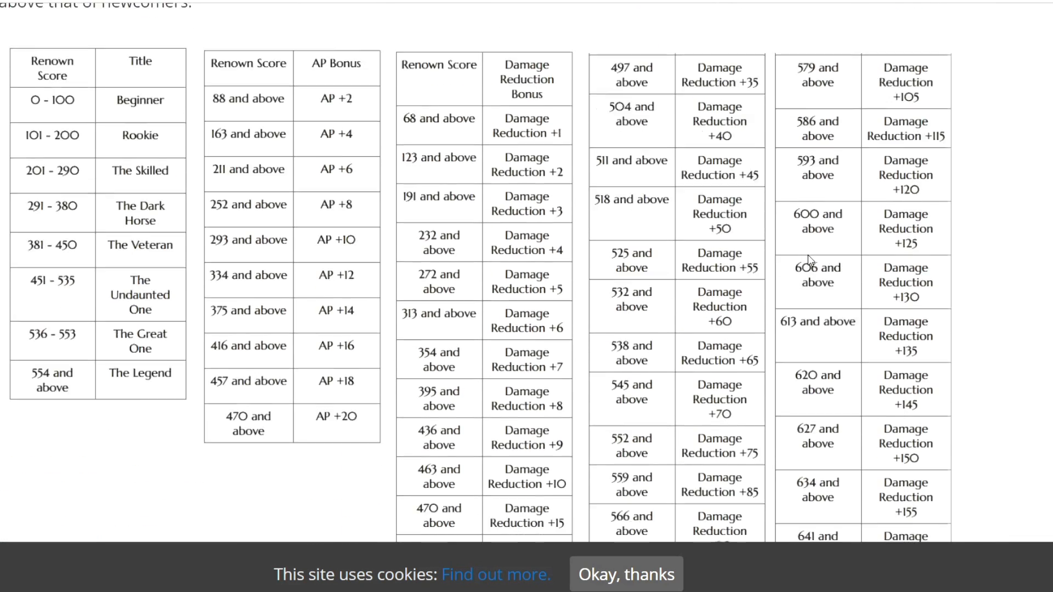
scroll("down", 3)
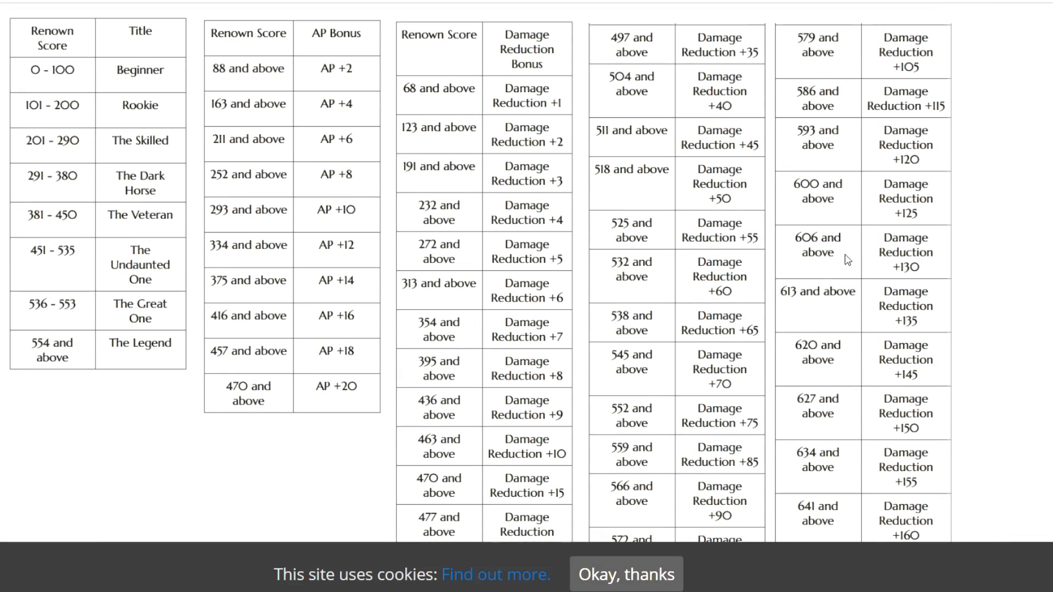
mouse_move(878, 317)
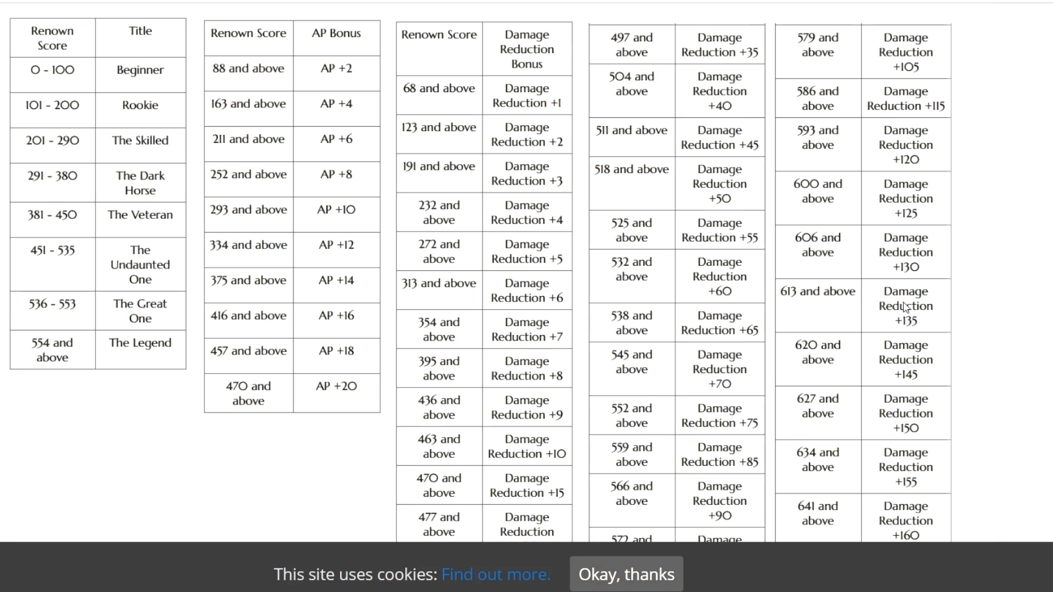
scroll("down", 3)
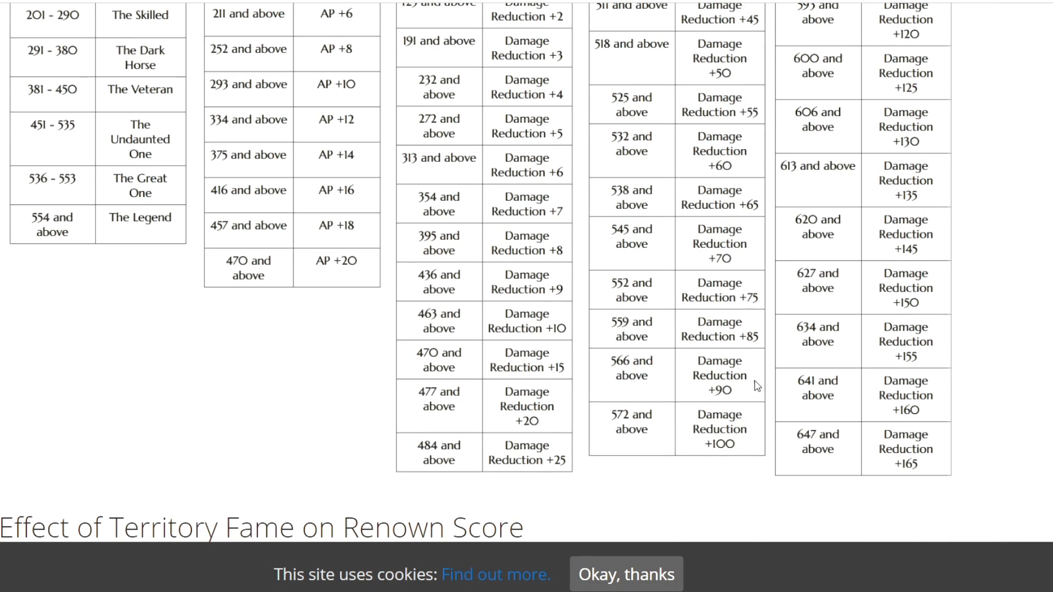
mouse_move(932, 468)
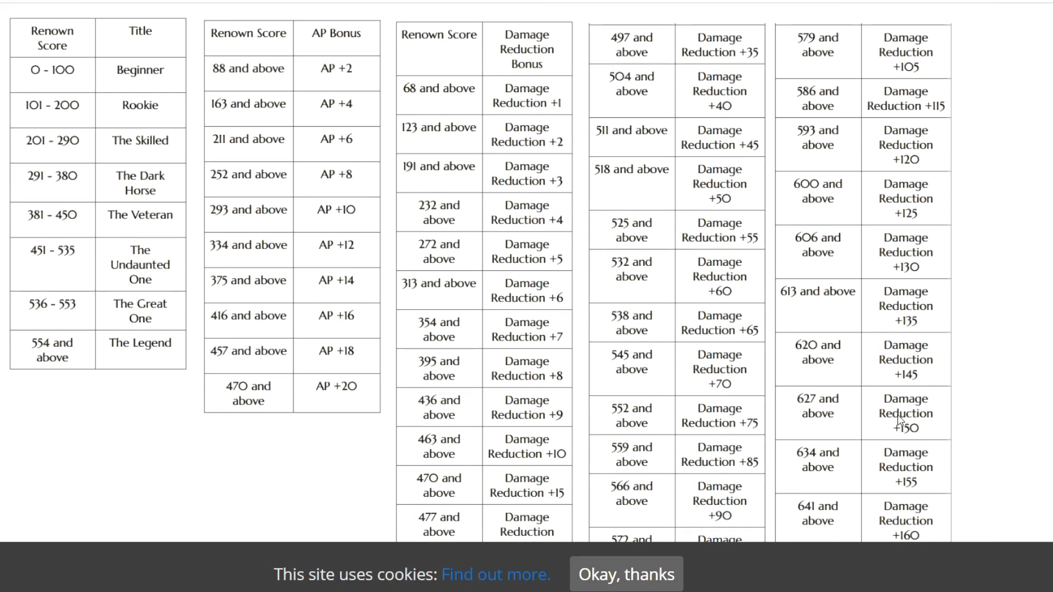
mouse_move(838, 61)
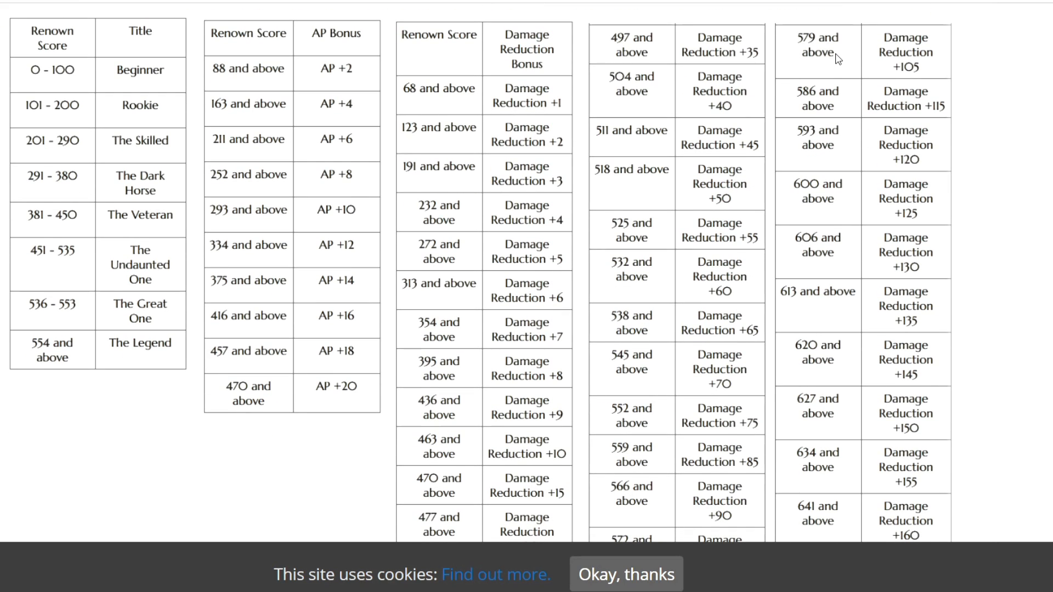
scroll("down", 3)
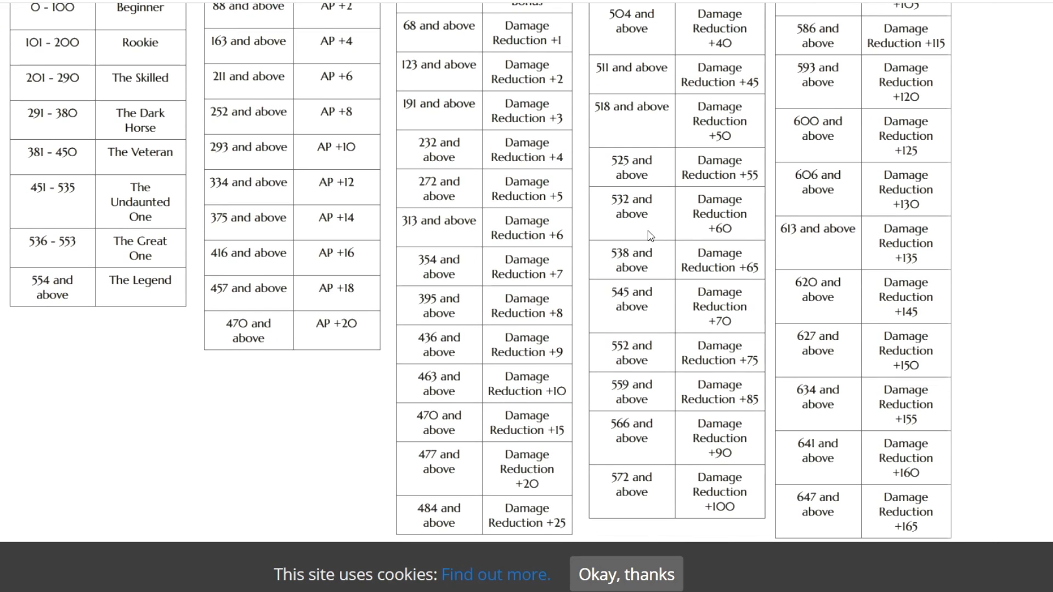
scroll("down", 3)
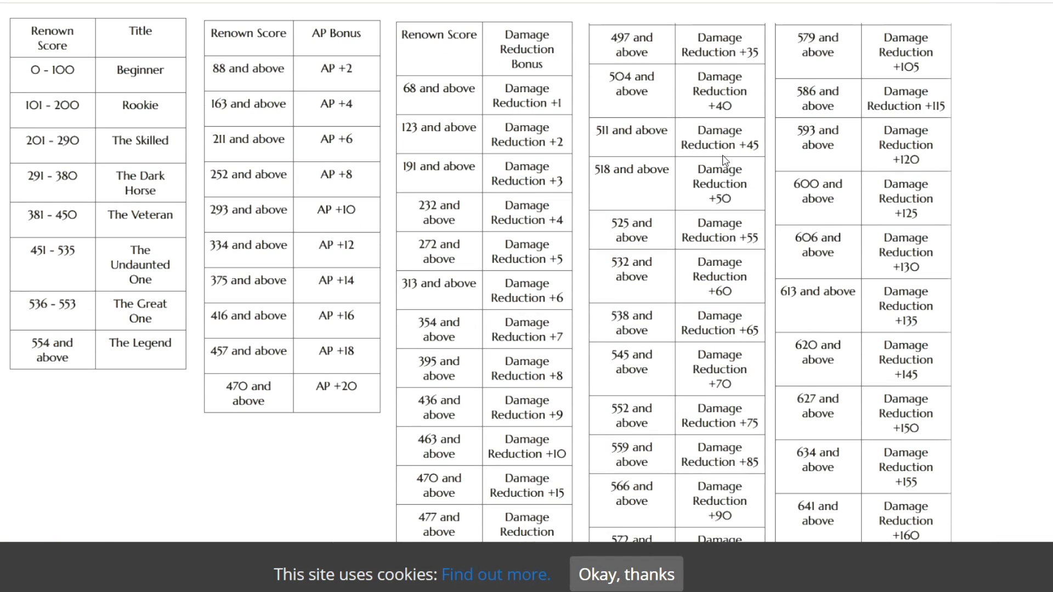
scroll("down", 3)
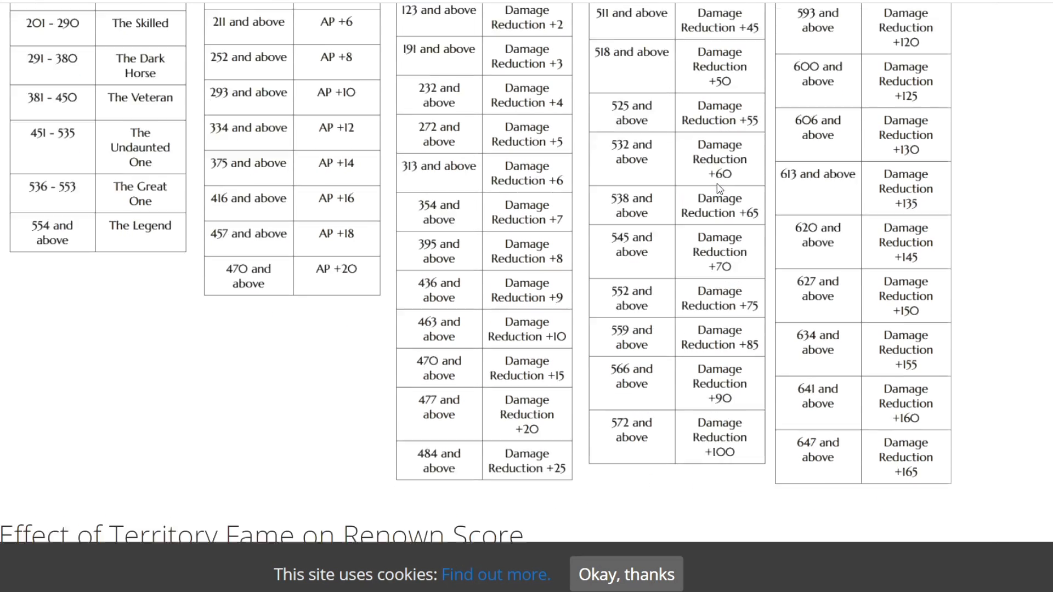
scroll("up", 3)
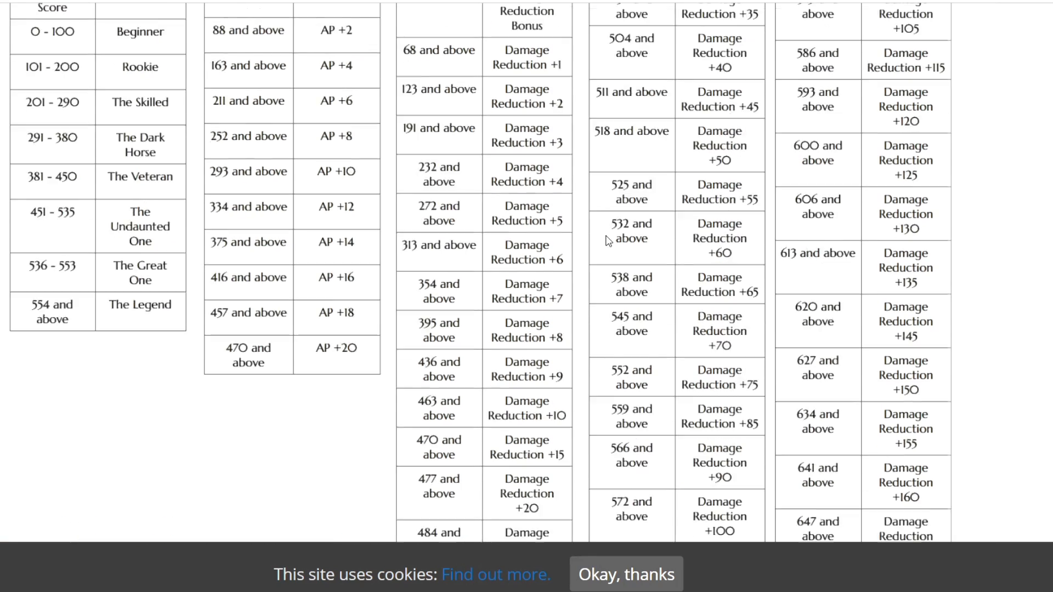
Scroll back up toward the article top, then down past the bonus tables toward the Territory Fame section
scroll("up", 3)
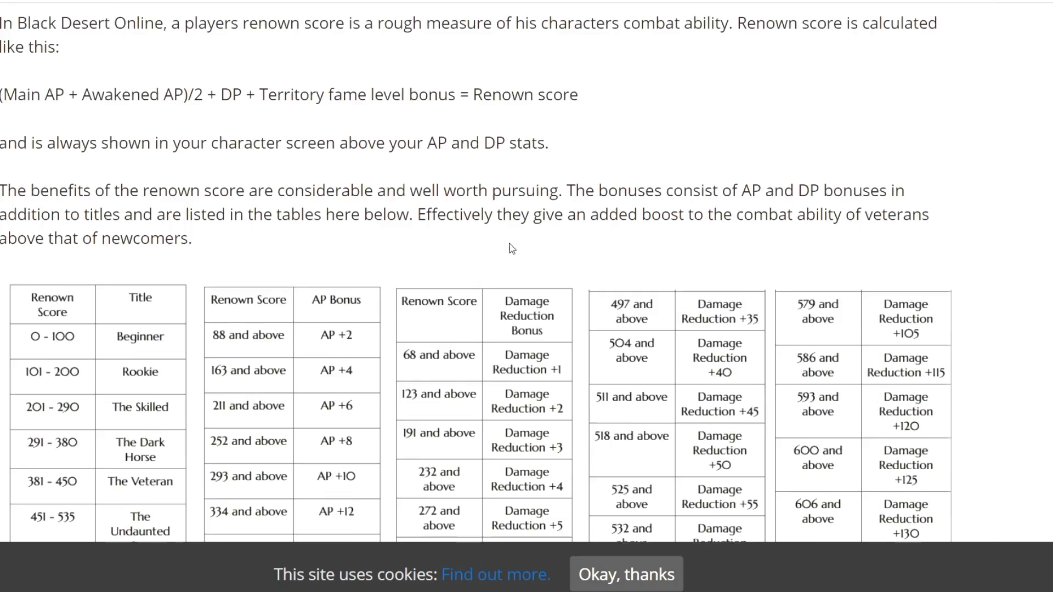
scroll("up", 3)
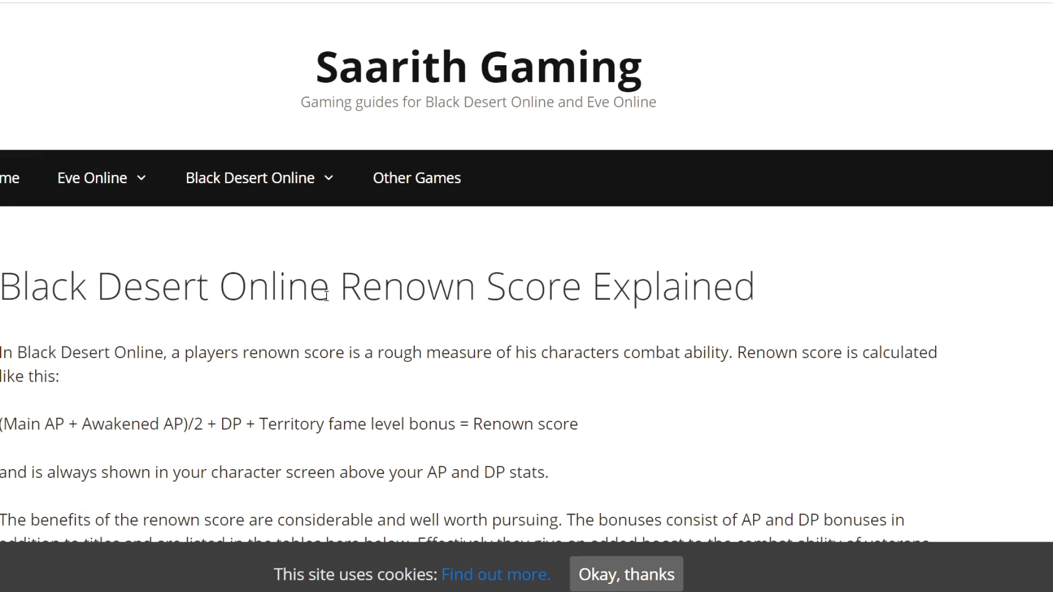
scroll("down", 3)
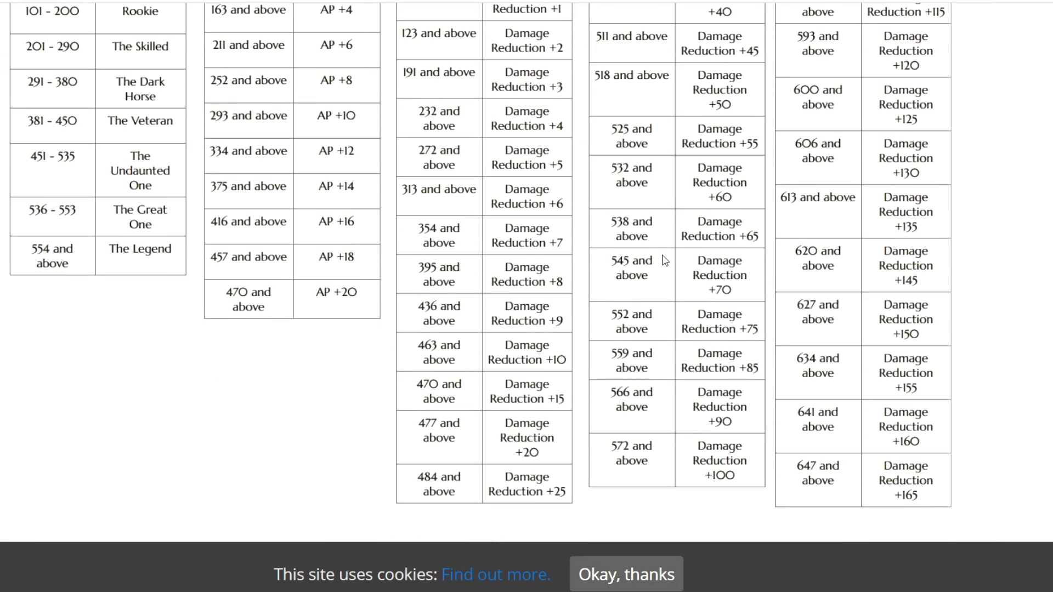
scroll("down", 3)
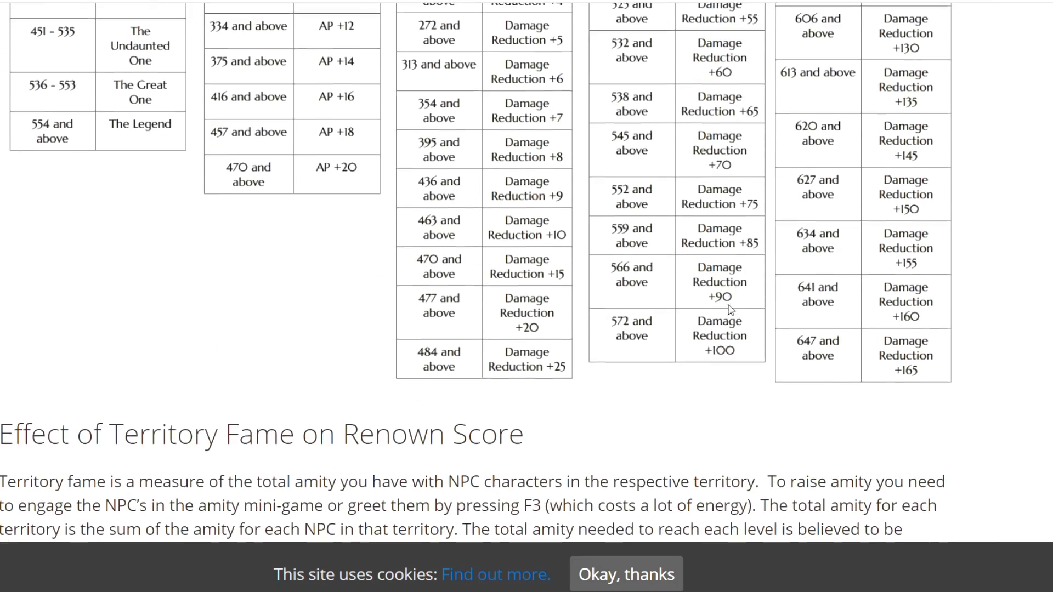
scroll("down", 3)
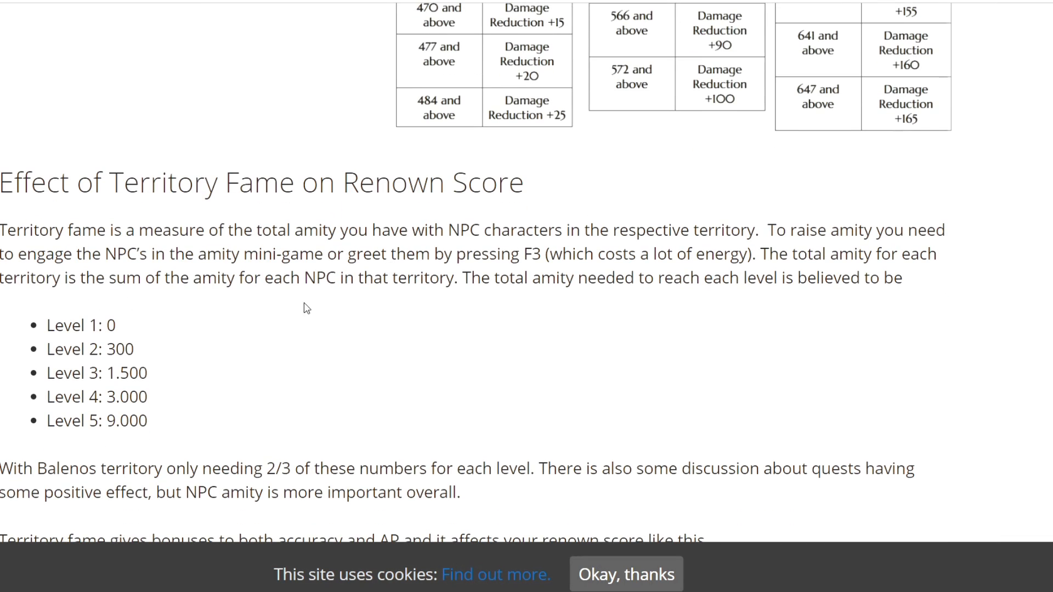
mouse_move(203, 216)
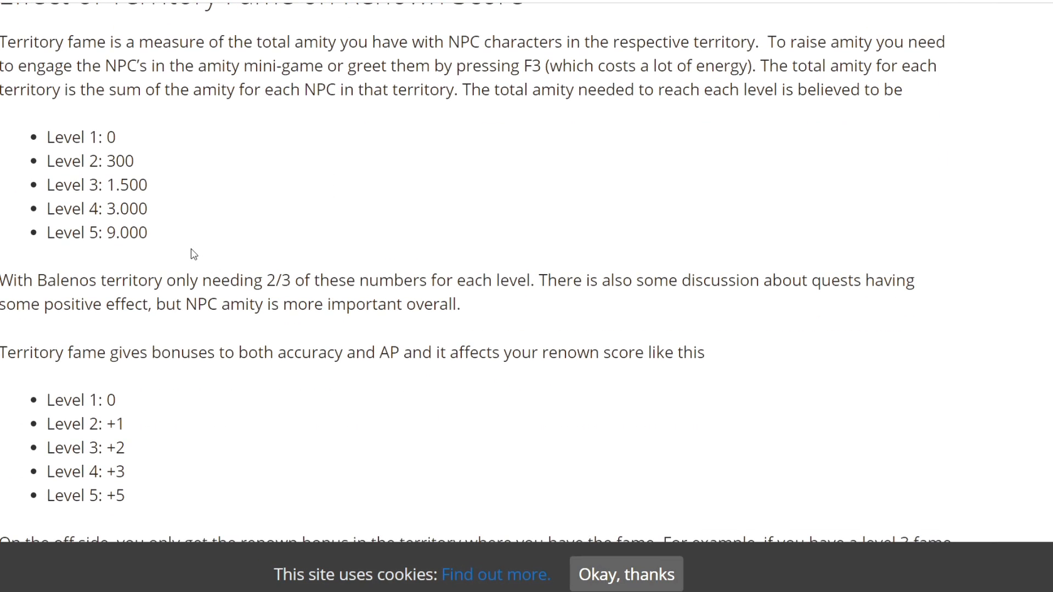
Scroll between the amity level list and the enlarged title, AP and damage reduction tables
scroll("up", 3)
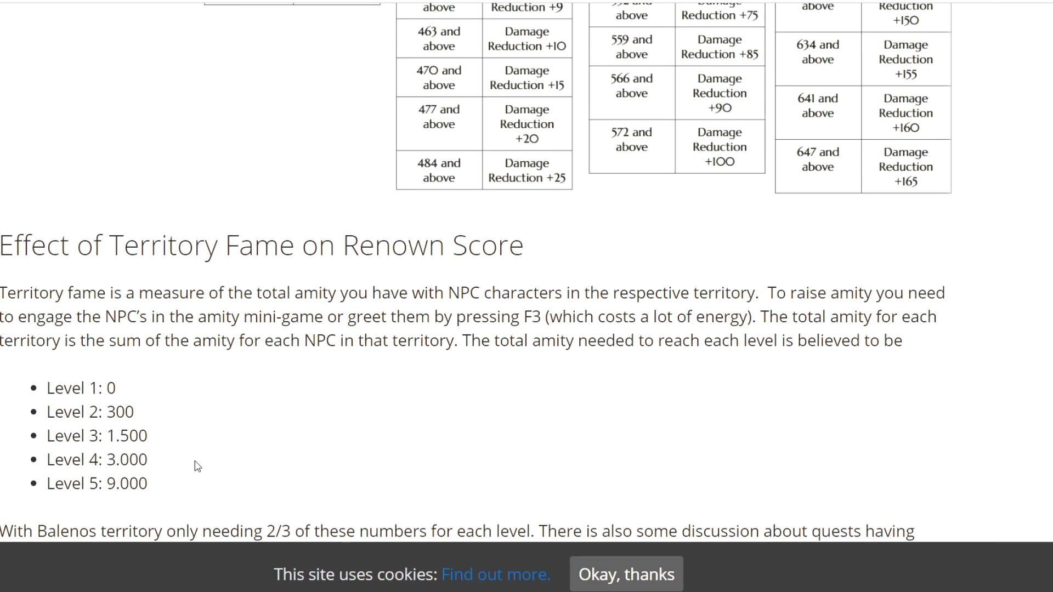
mouse_move(165, 468)
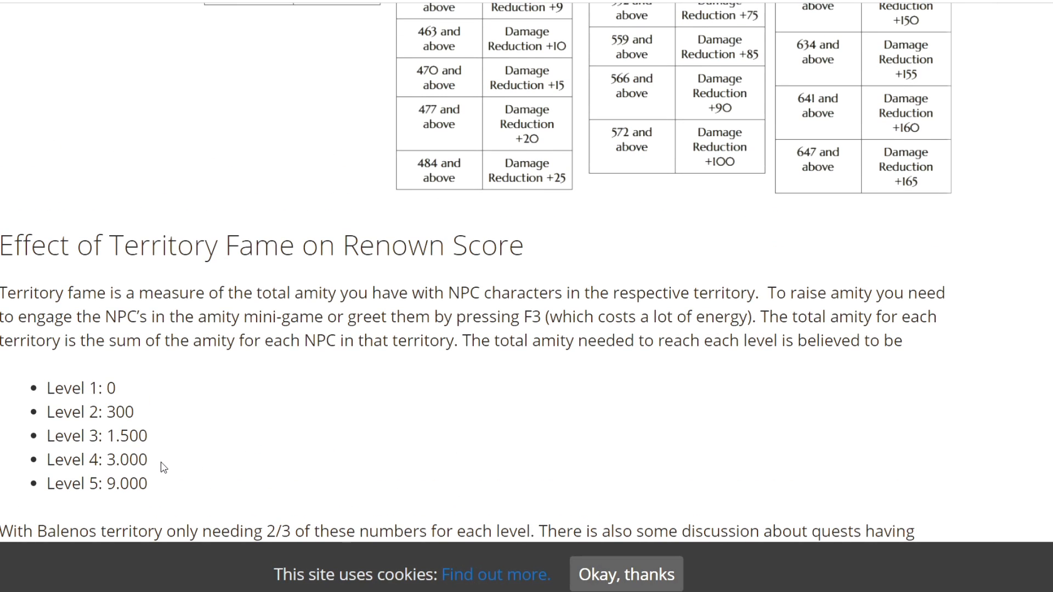
mouse_move(200, 369)
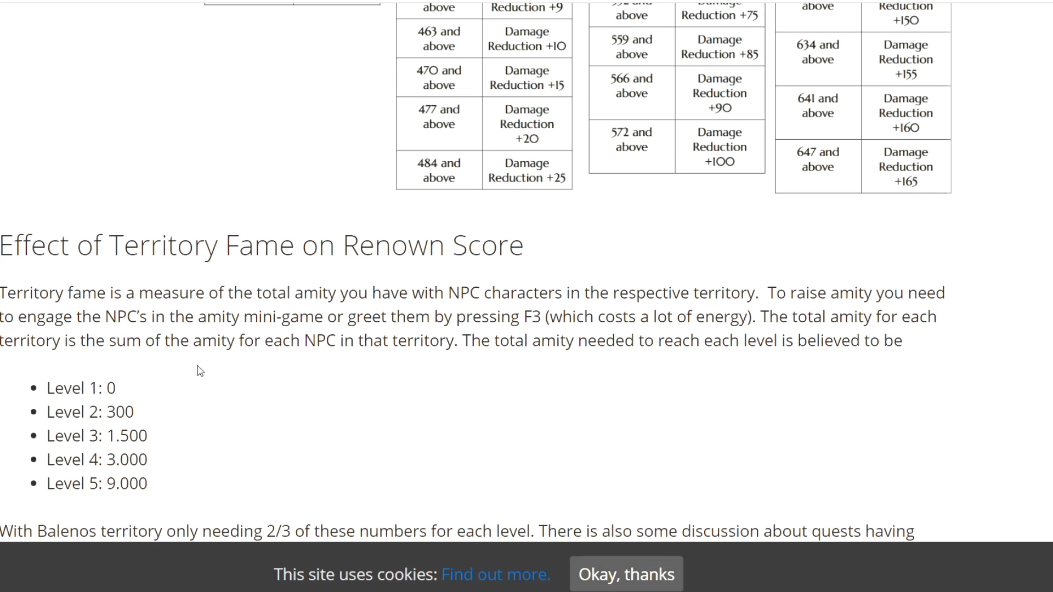
scroll("down", 3)
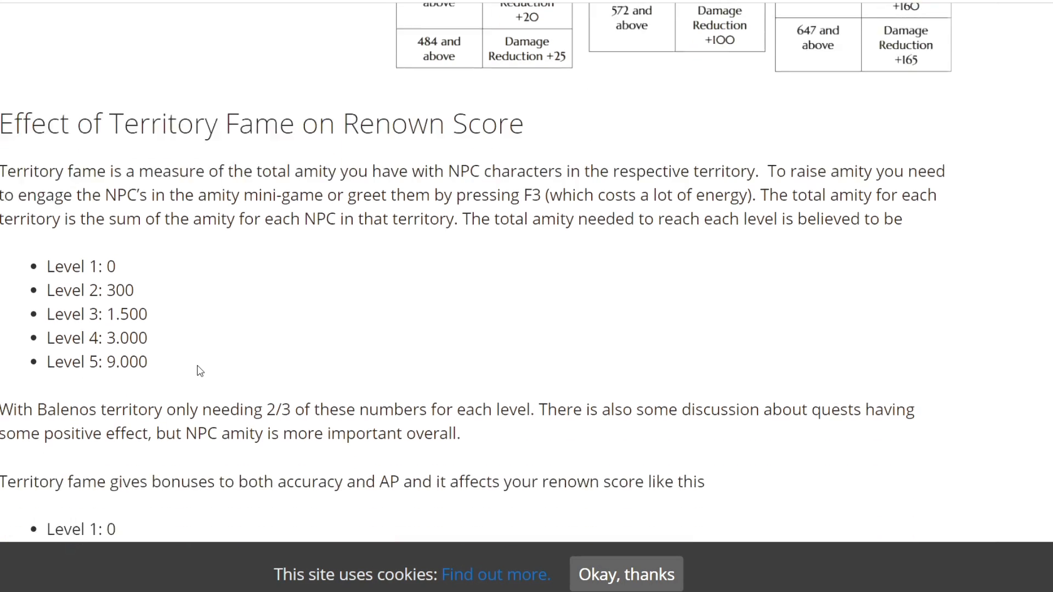
scroll("down", 3)
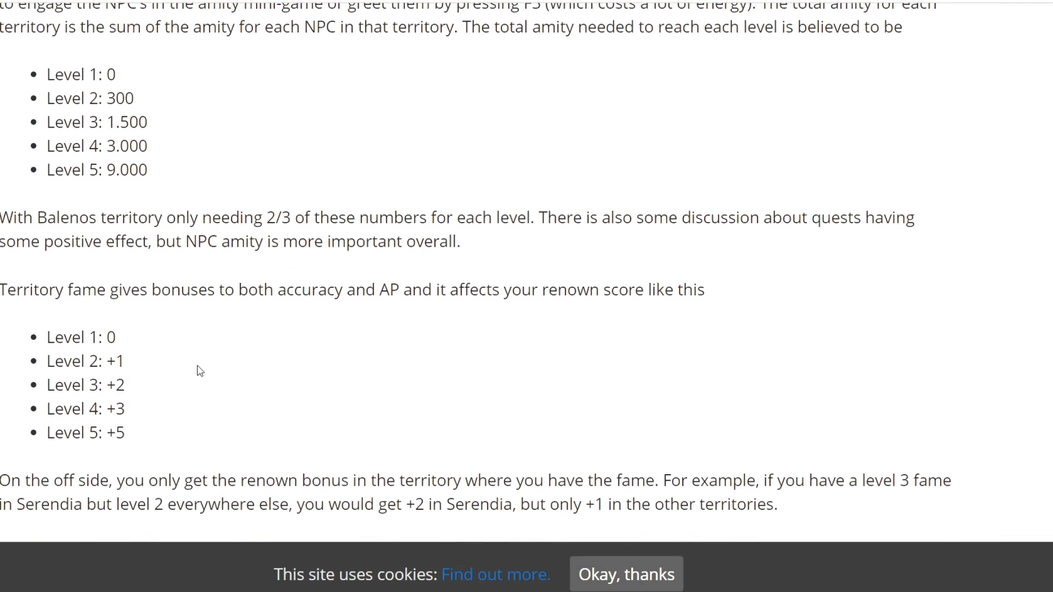
scroll("up", 3)
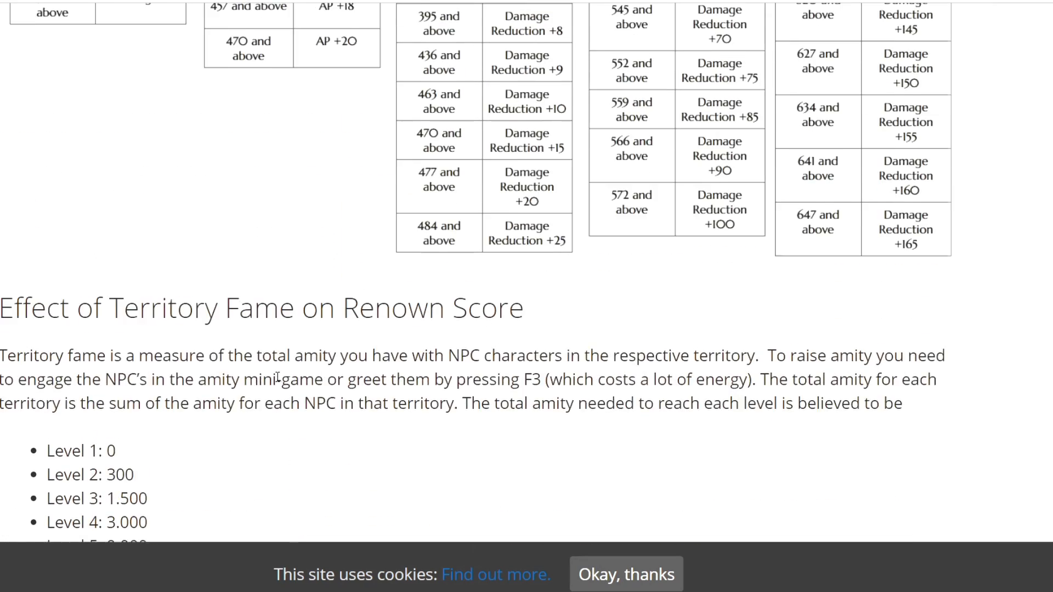
scroll("up", 3)
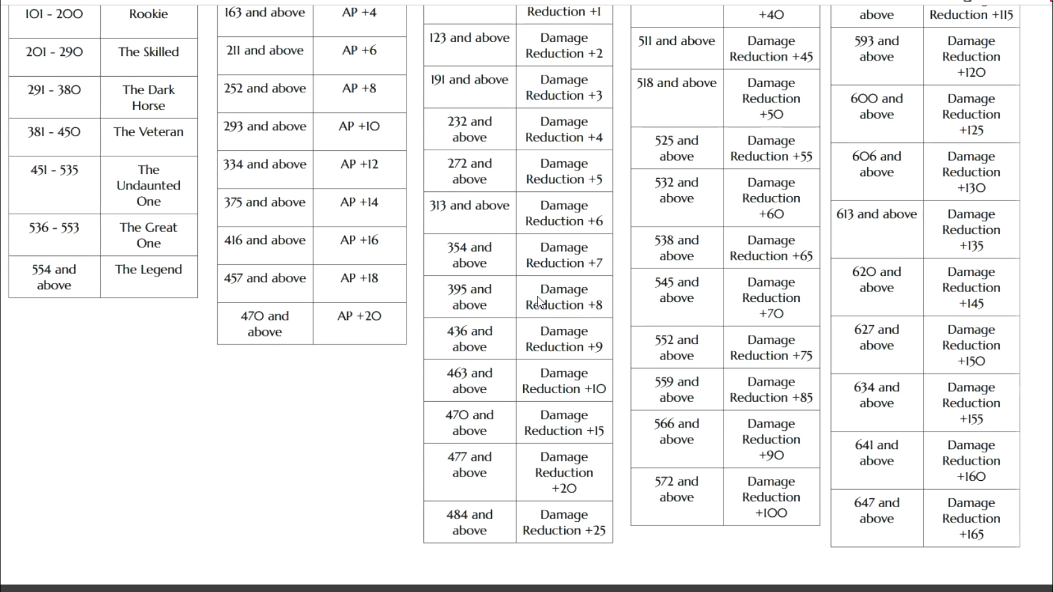
mouse_move(578, 311)
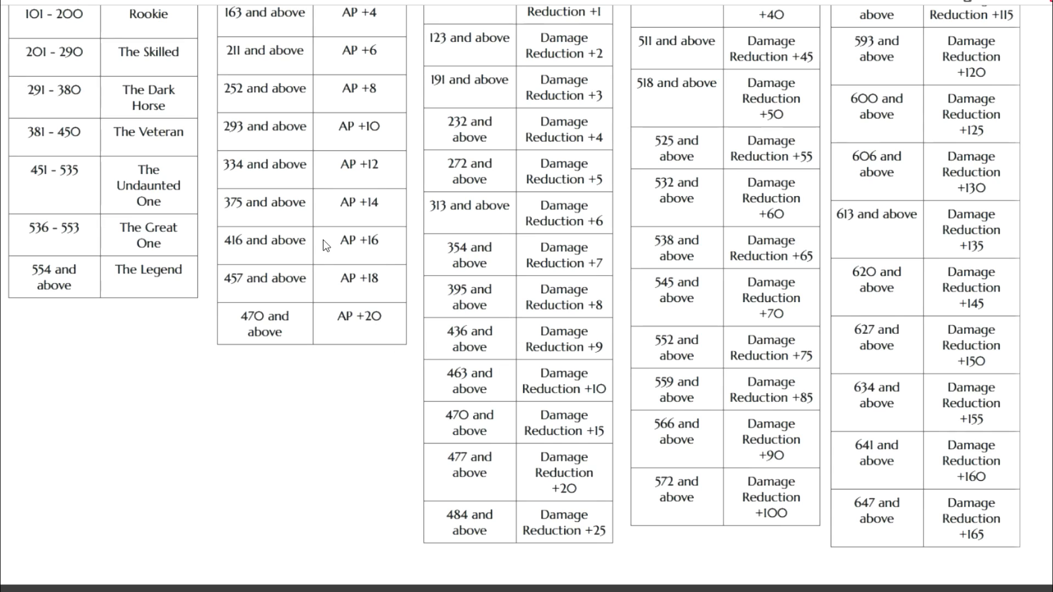
mouse_move(348, 256)
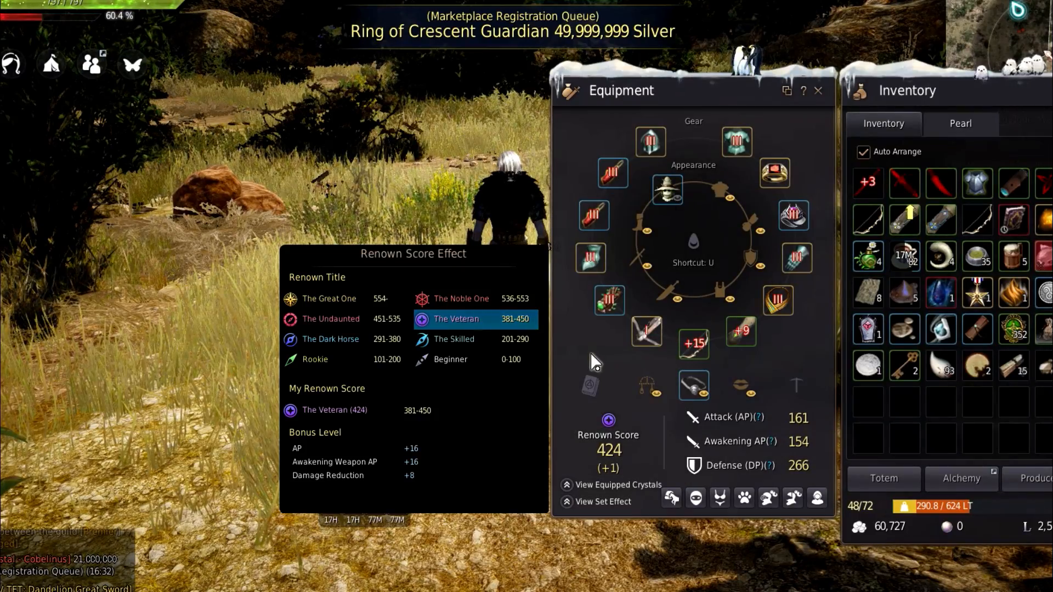
mouse_move(590, 259)
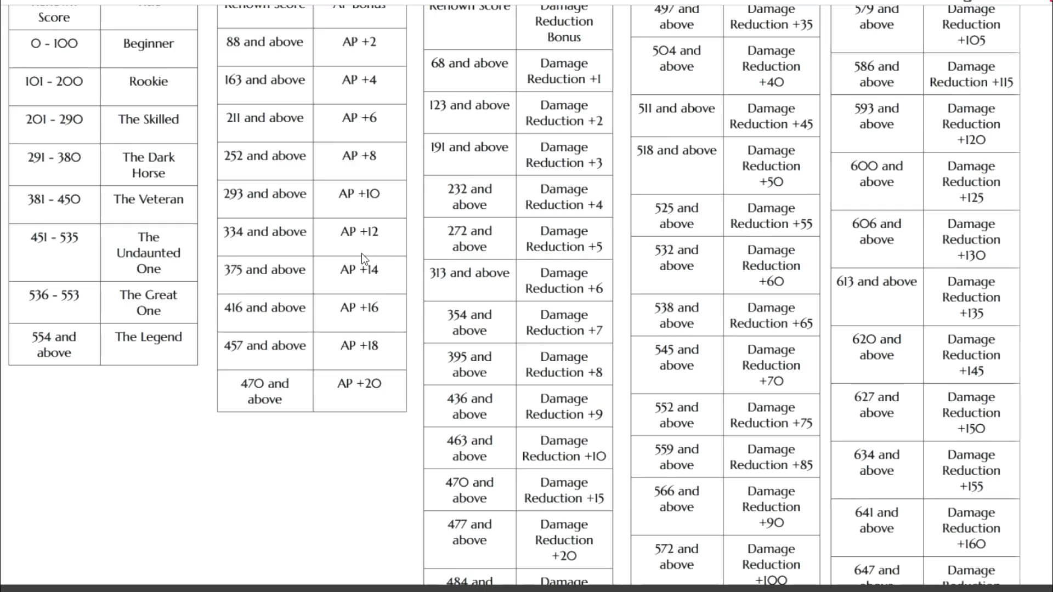
mouse_move(359, 168)
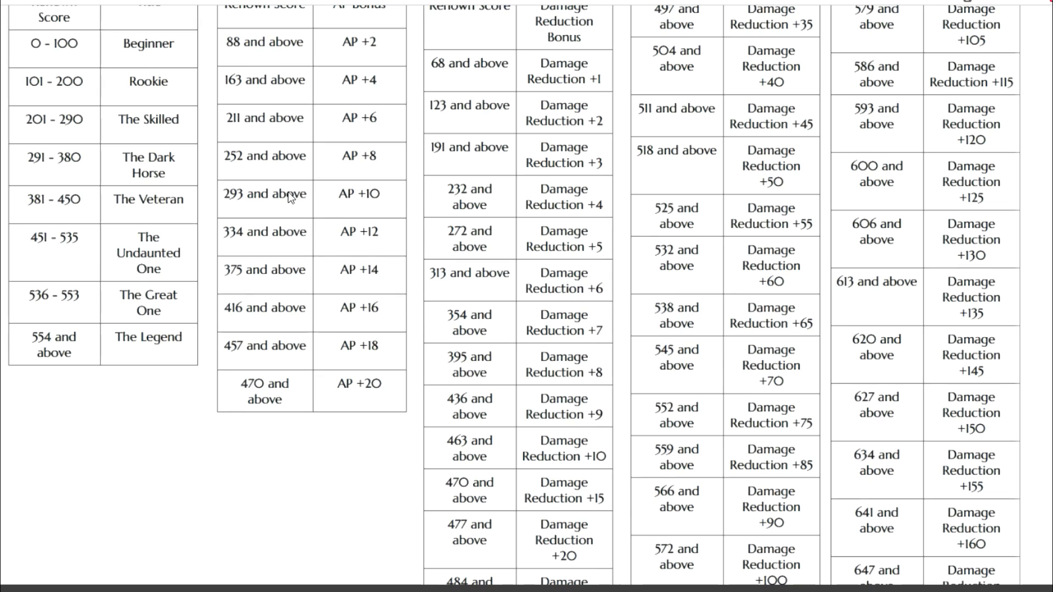
mouse_move(378, 200)
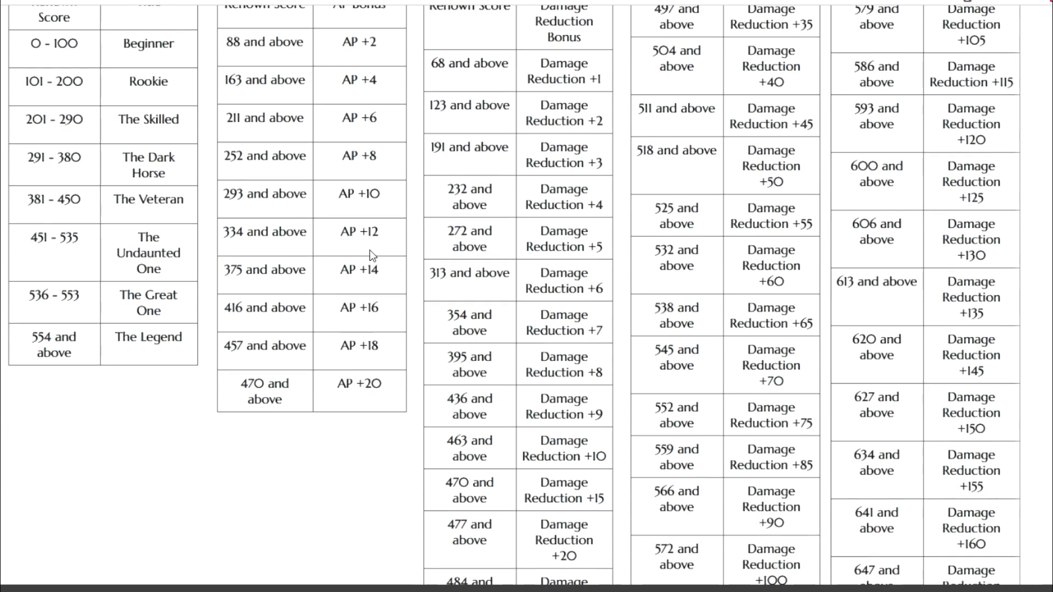
mouse_move(376, 229)
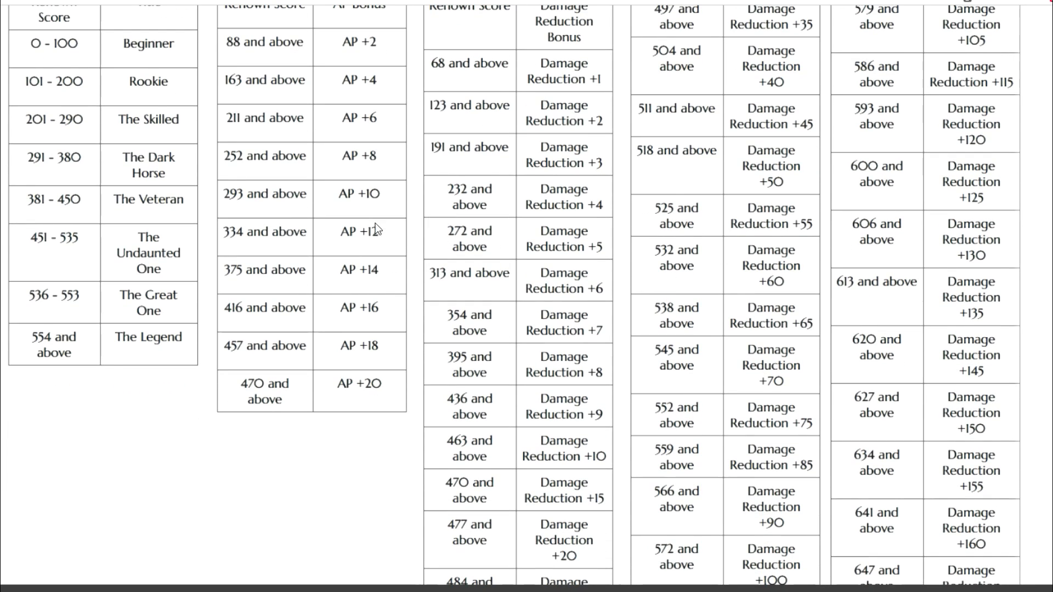
mouse_move(386, 222)
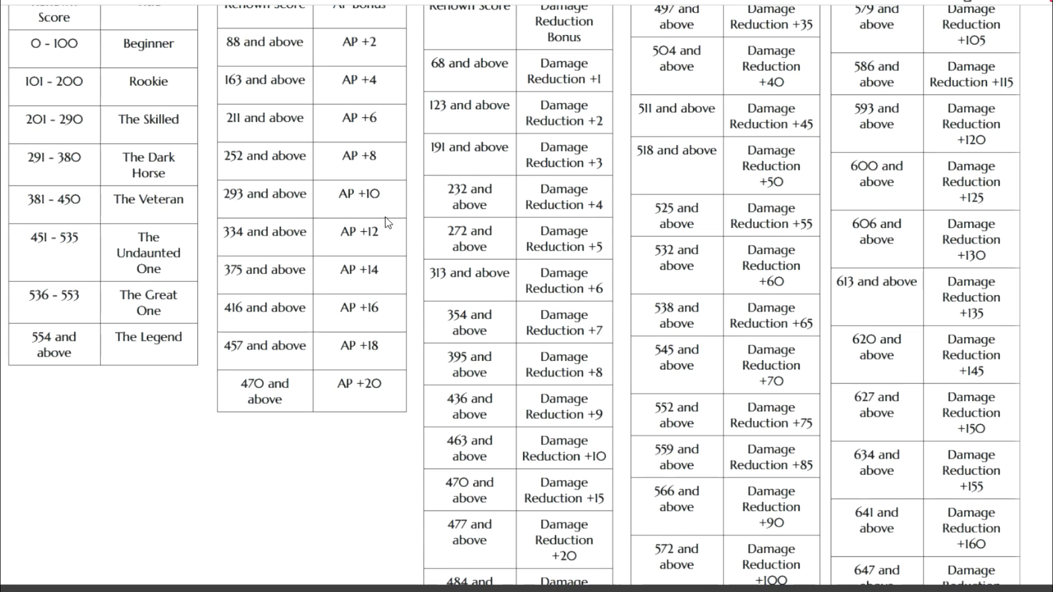
mouse_move(368, 304)
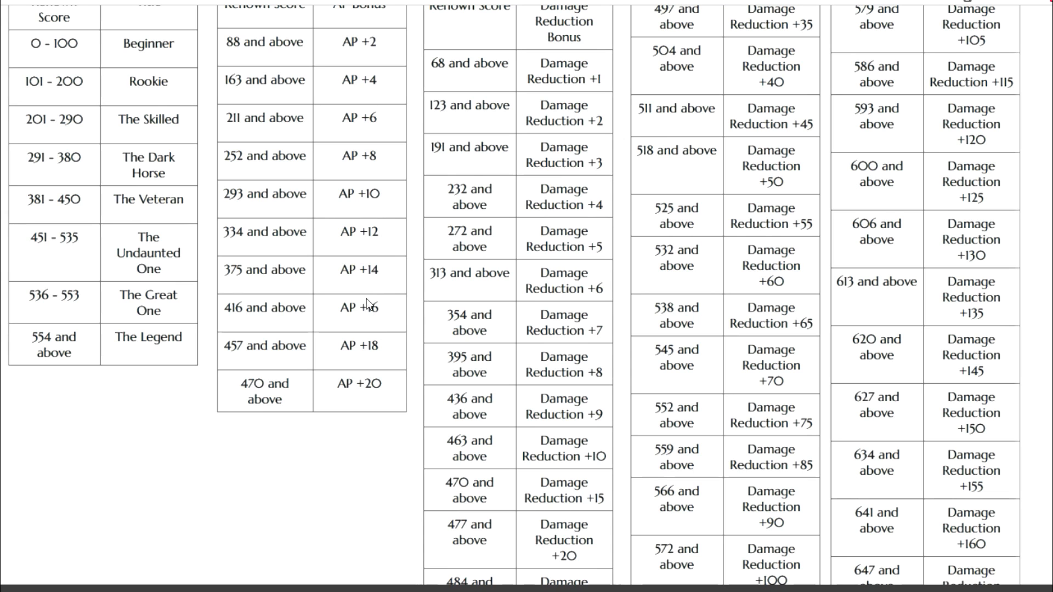
Scroll the article so the renown benefits paragraph sits above the AP and damage reduction tables
scroll("down", 3)
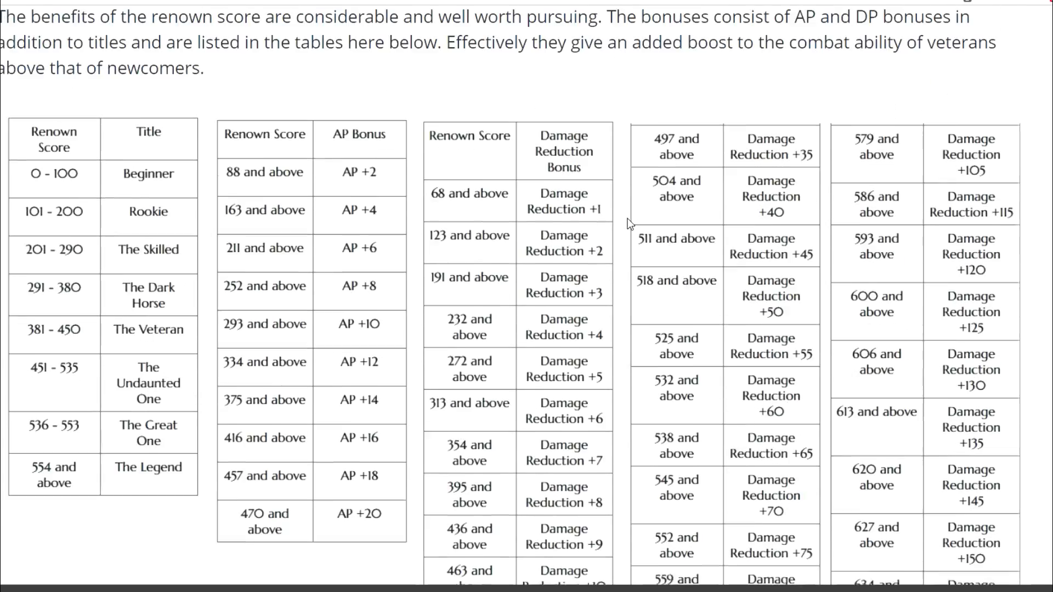
Scroll the article once more, then close the Skill and Learnable Skill windows in Black Desert Online
scroll("down", 3)
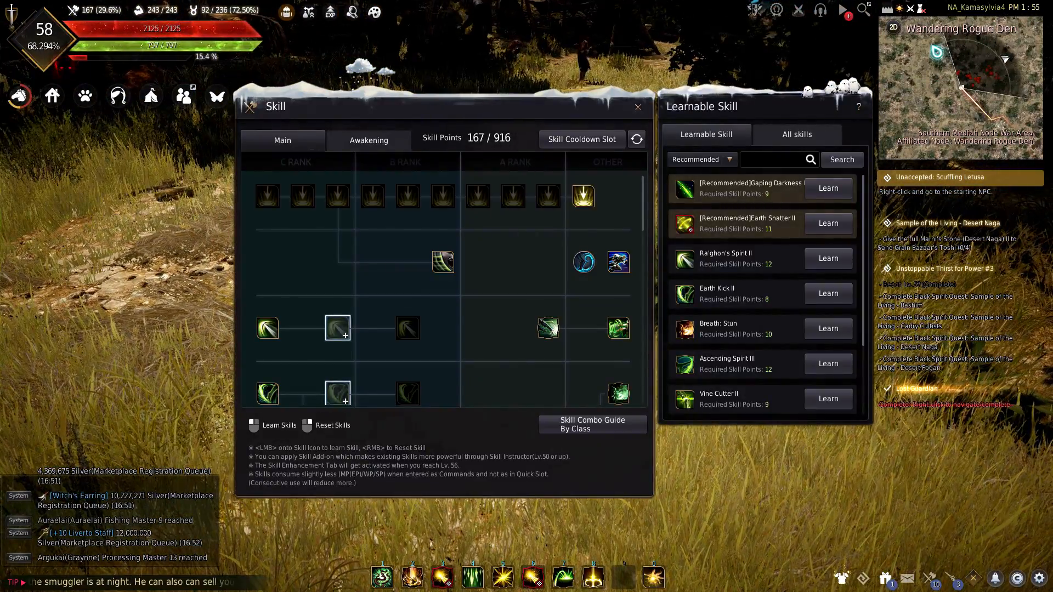
left_click(637, 107)
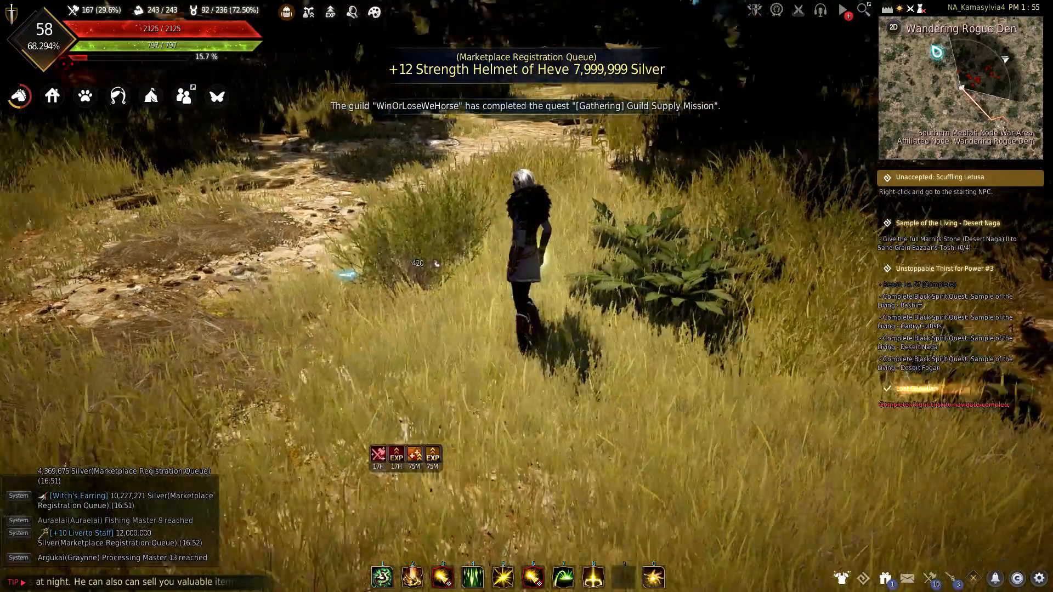